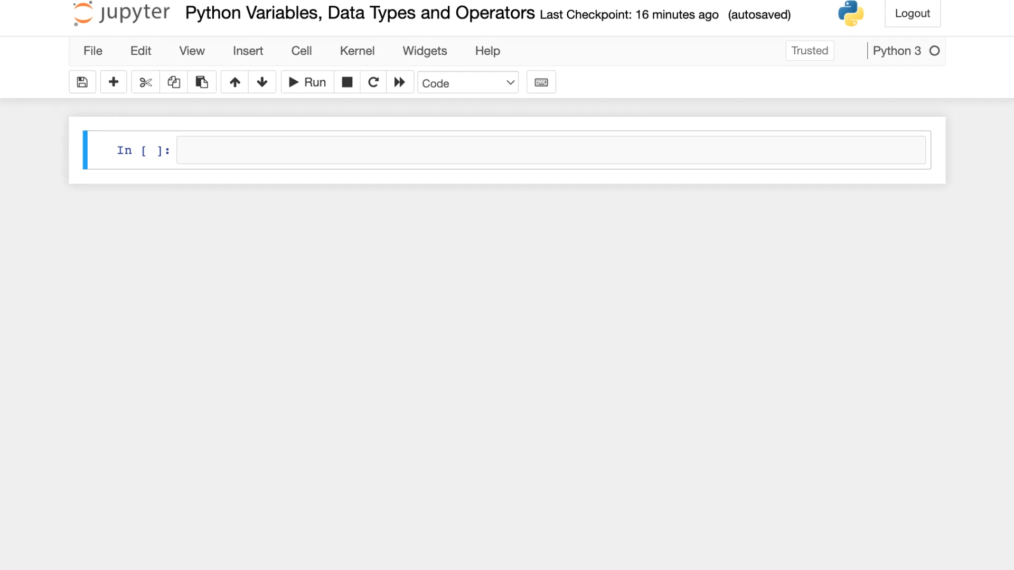
# Assign dog_name = 'Freddie' and age = 9 in the first cell.
pyautogui.scroll(-3)
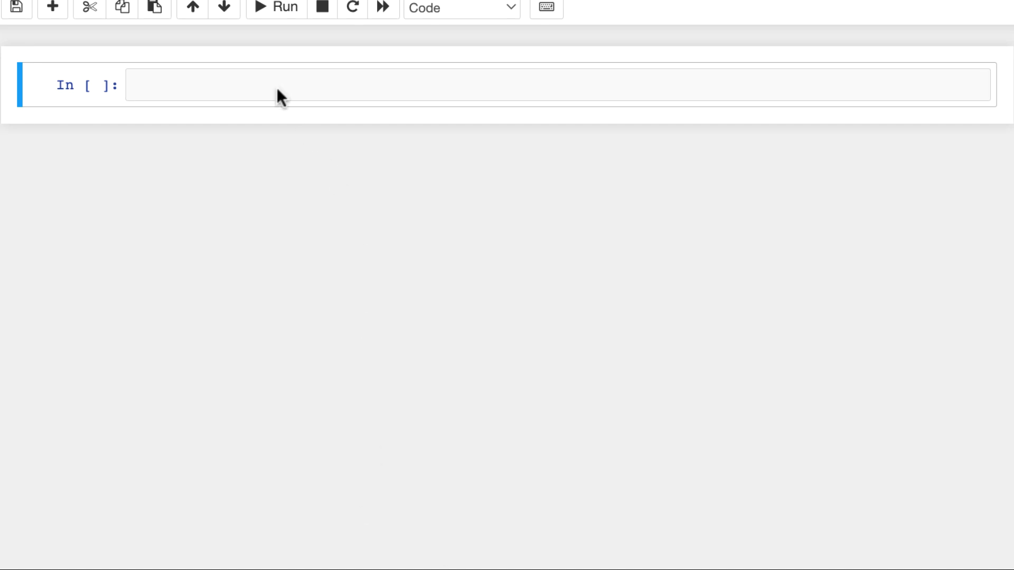
pyautogui.write('dog_name')
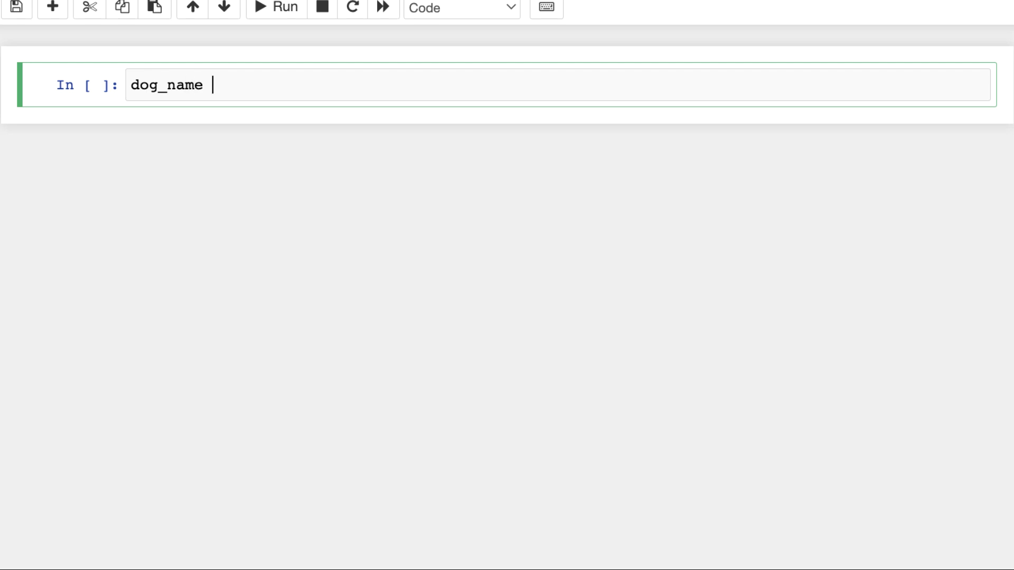
pyautogui.write("= 'Free'")
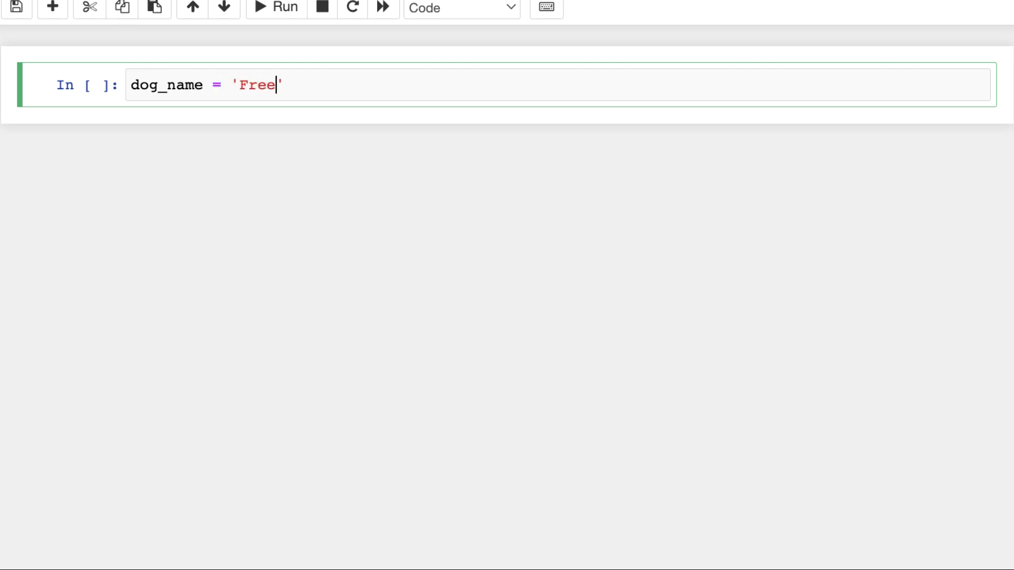
pyautogui.write("die'")
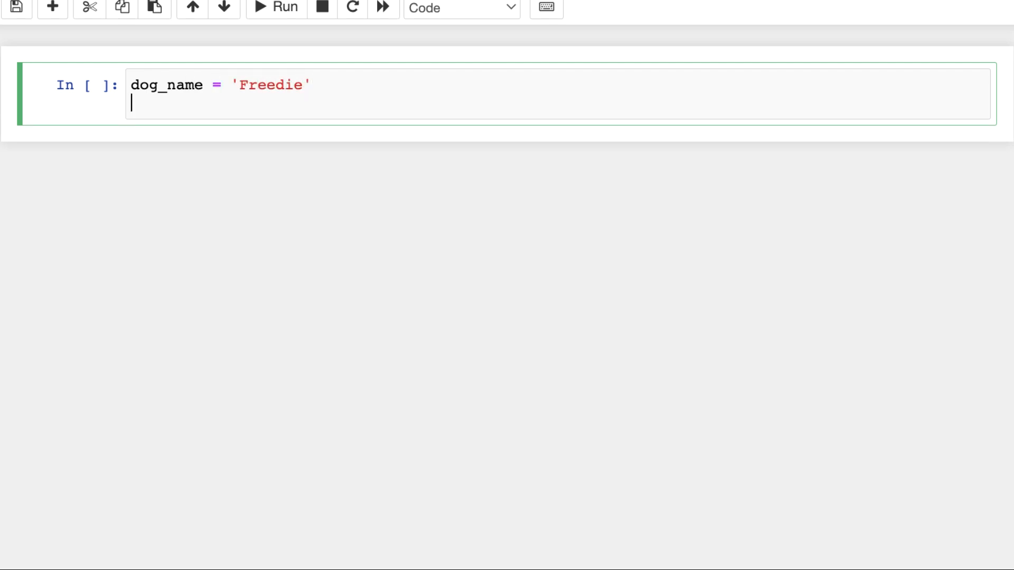
pyautogui.write('age (')
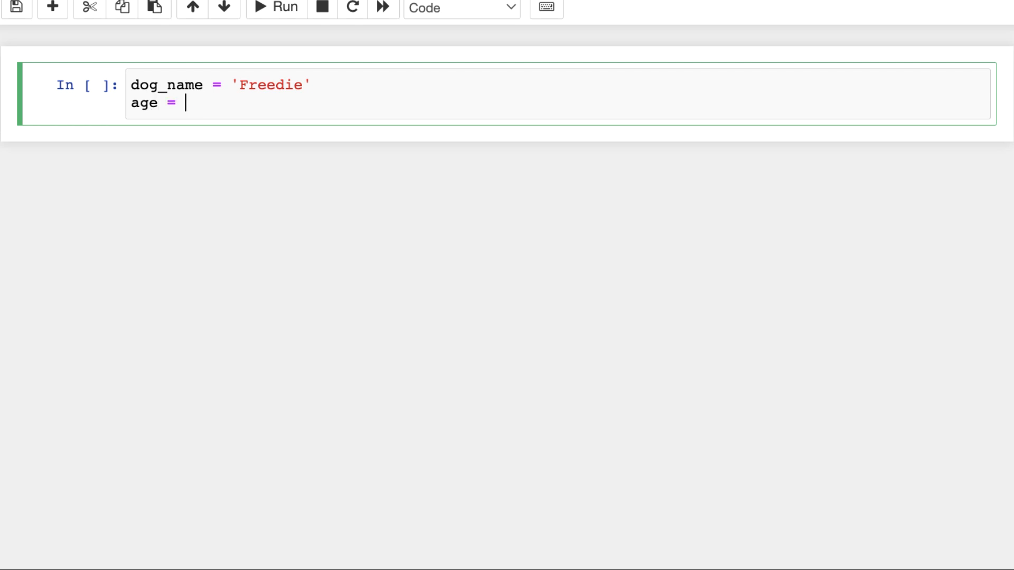
pyautogui.write('9')
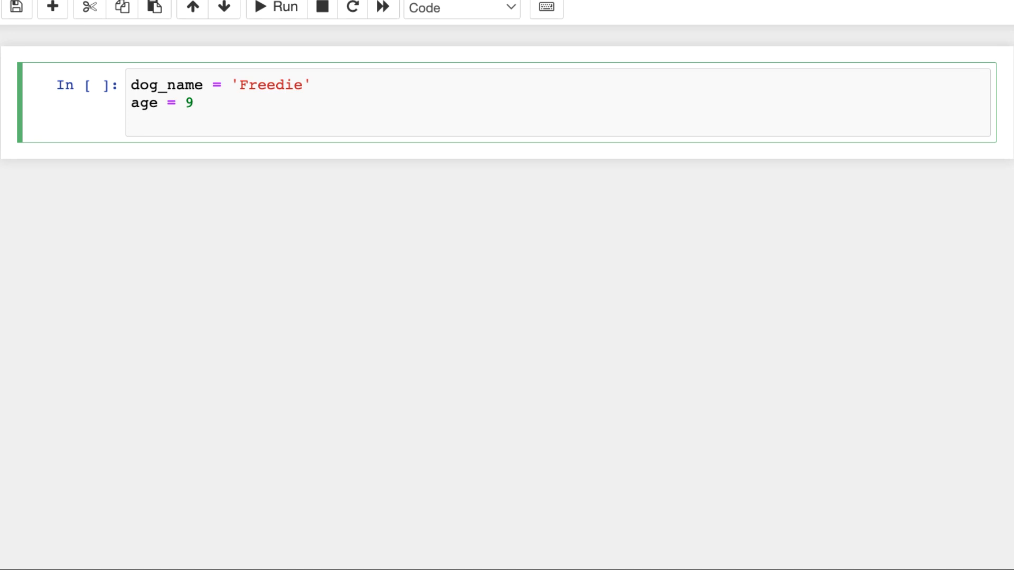
# Add is_vaccinated = True, height and birth_year = 2001, then run the cell.
pyautogui.write('is_vacci')
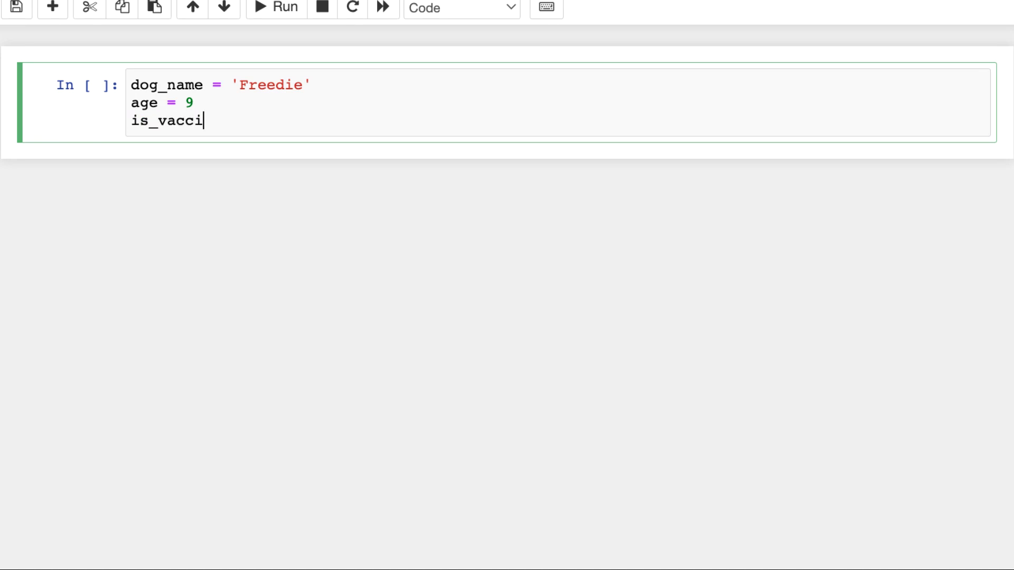
pyautogui.write('nated =')
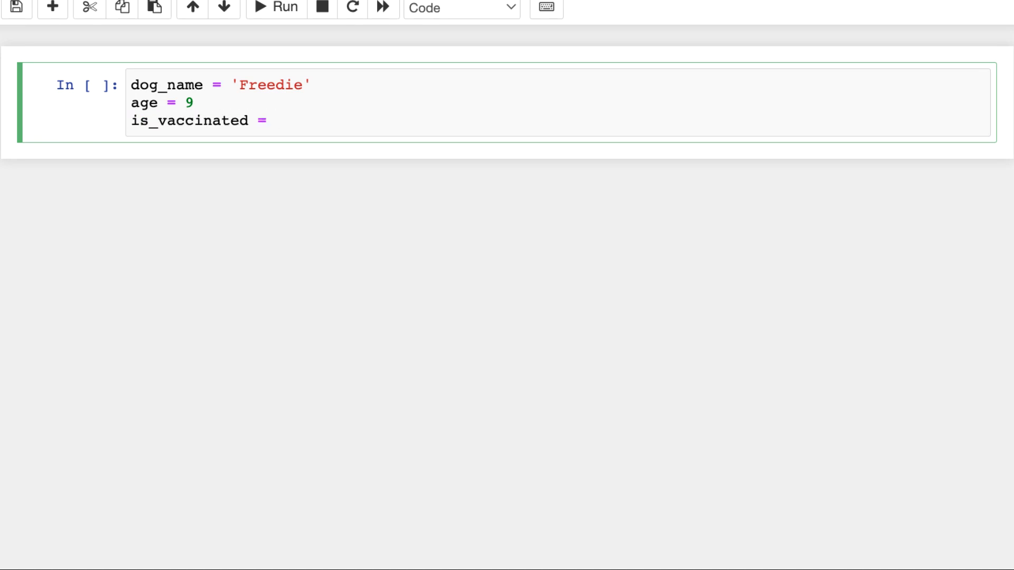
pyautogui.write('True')
pyautogui.write('height = 1.1')
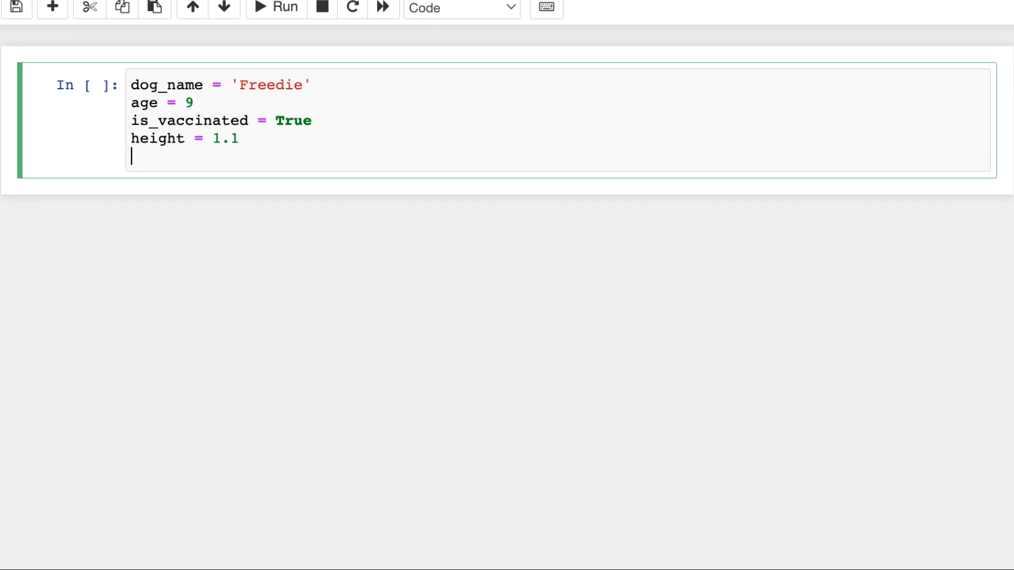
pyautogui.write('bir')
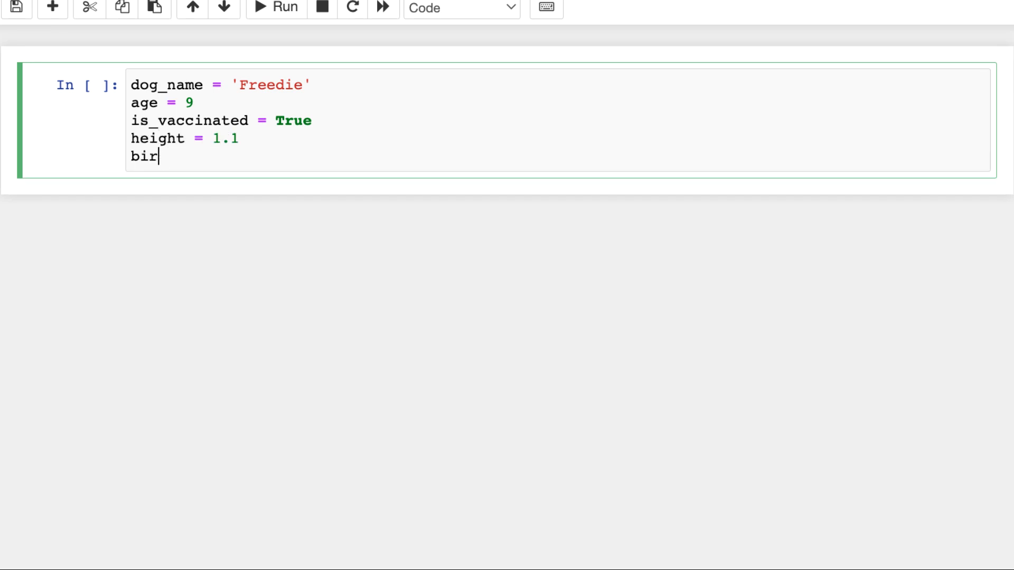
pyautogui.write('th_yea')
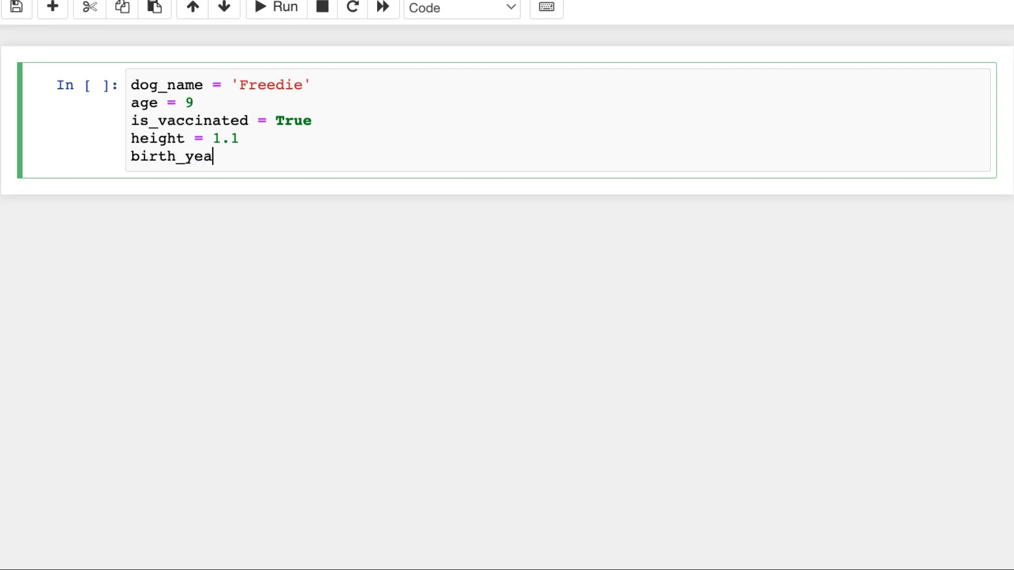
pyautogui.write('r = 20')
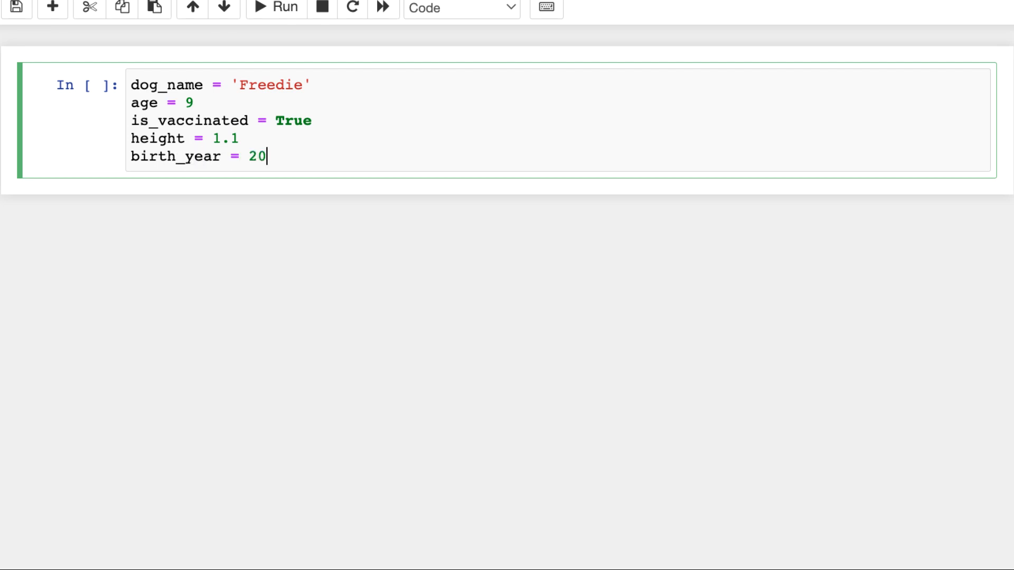
pyautogui.write('01')
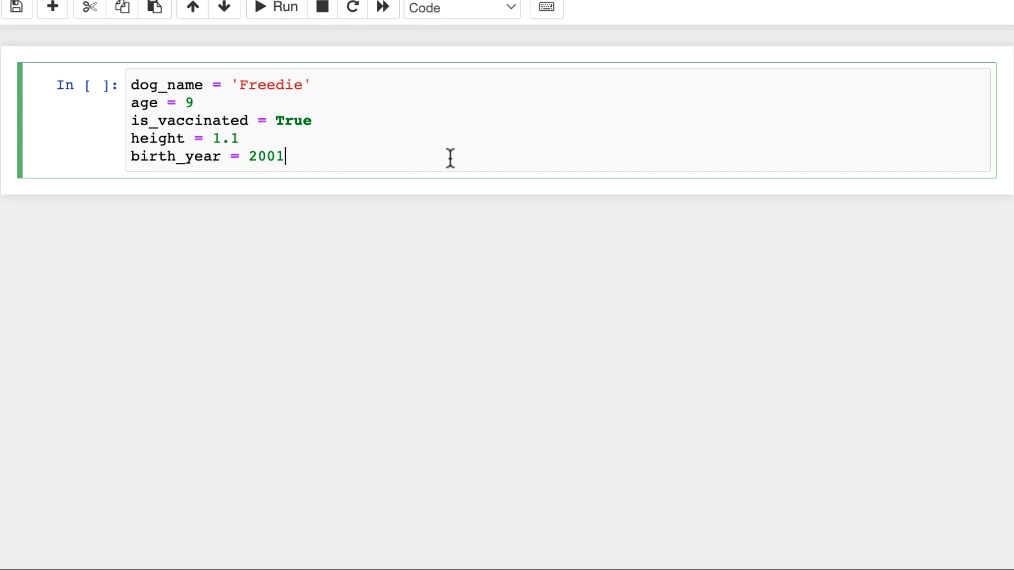
pyautogui.moveTo(507, 159)
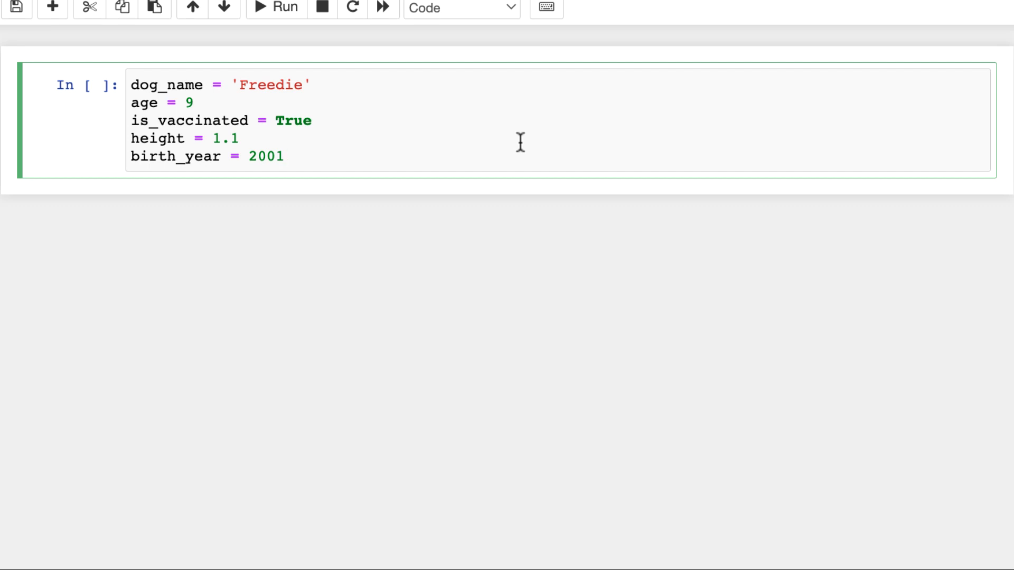
pyautogui.click(275, 7)
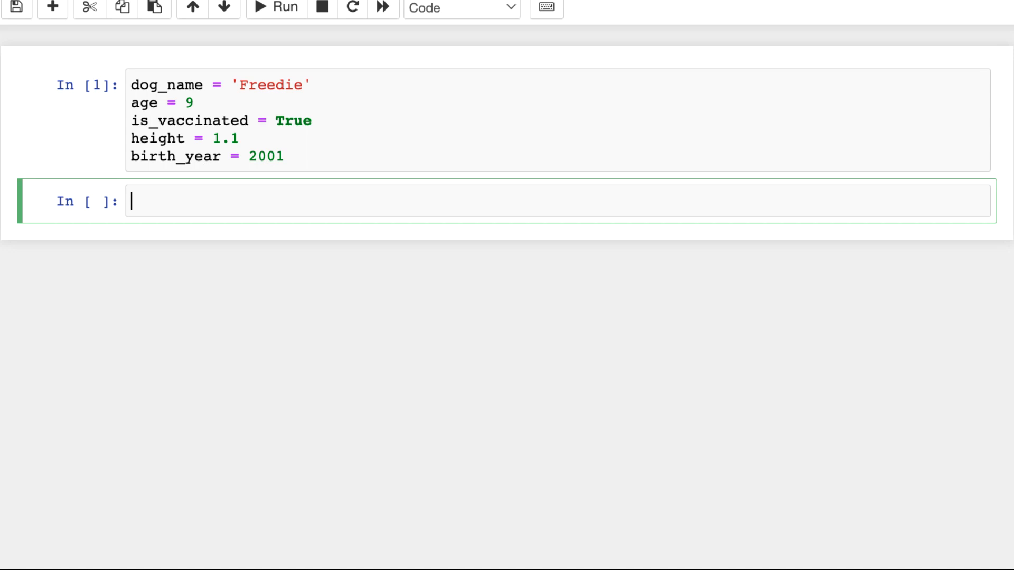
# Show dog_name and age (9) in separate cells, rerunning dog_name after correcting the name to 'Freddie'.
pyautogui.write('dog_name')
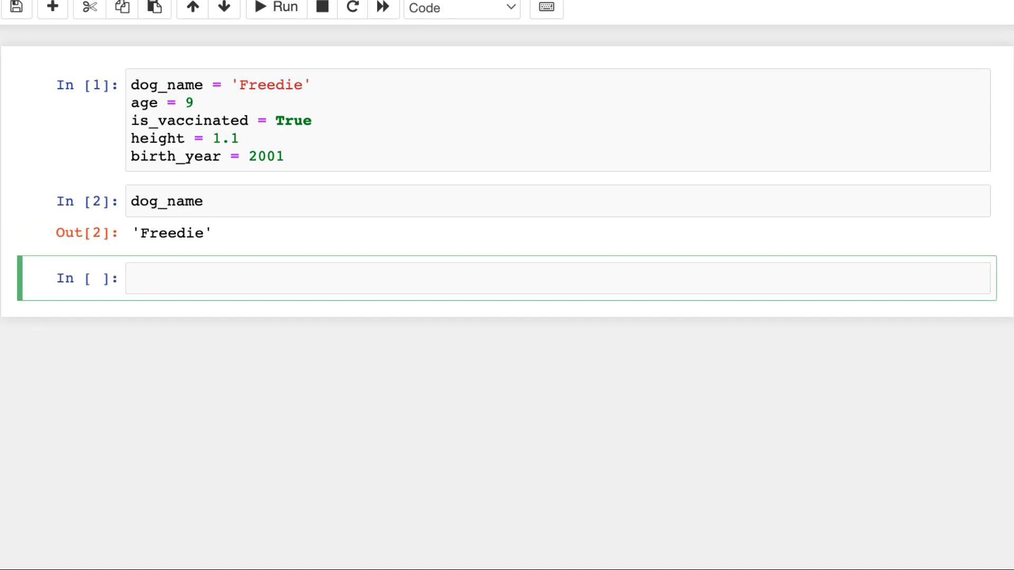
pyautogui.click(275, 85)
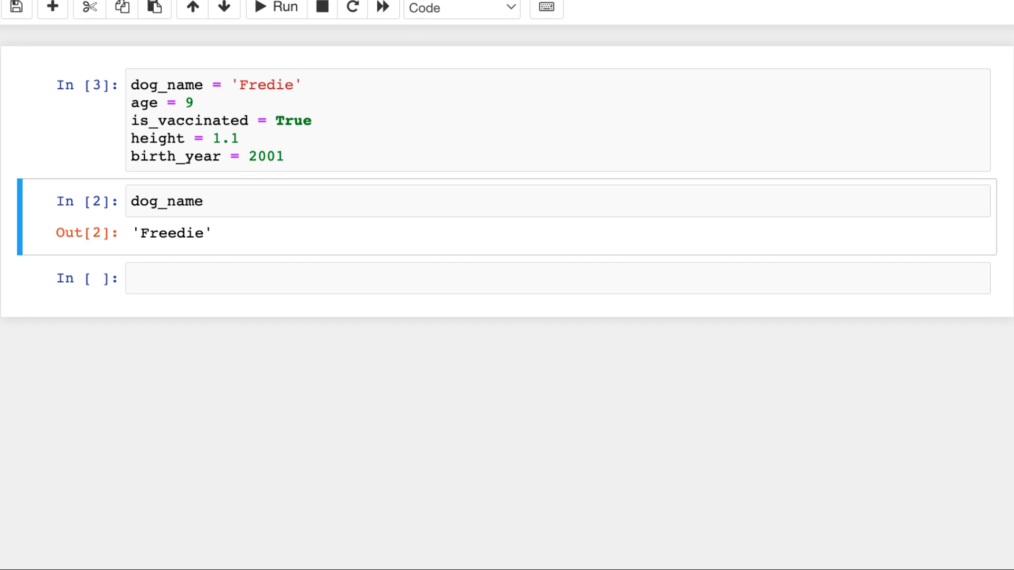
pyautogui.click(275, 7)
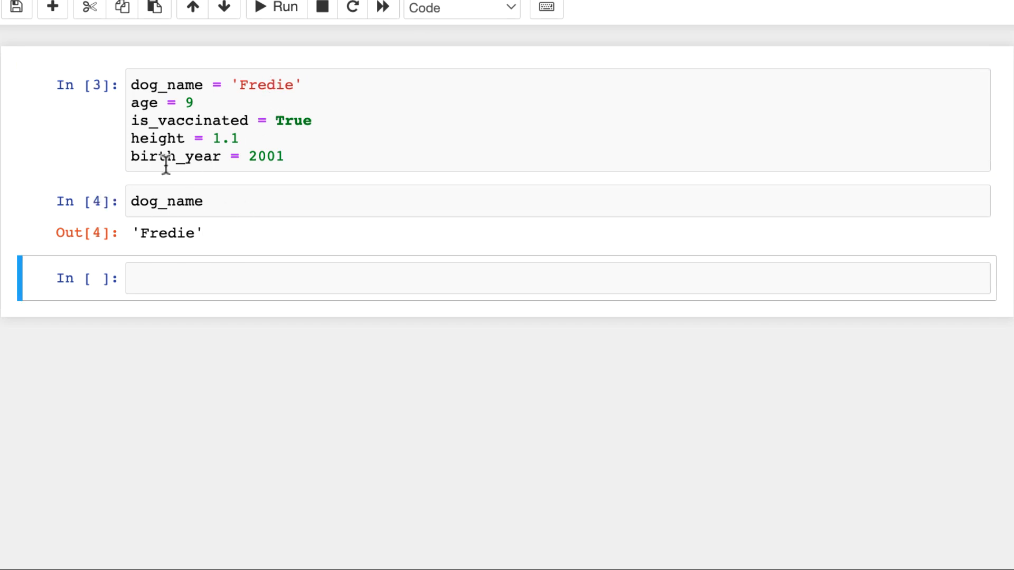
pyautogui.click(246, 278)
pyautogui.write('age')
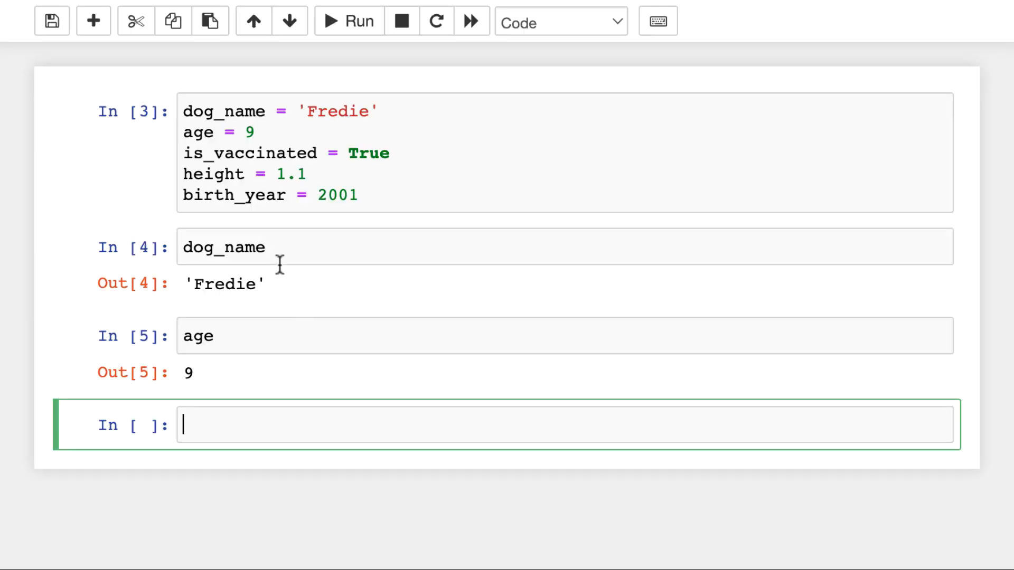
pyautogui.click(282, 247)
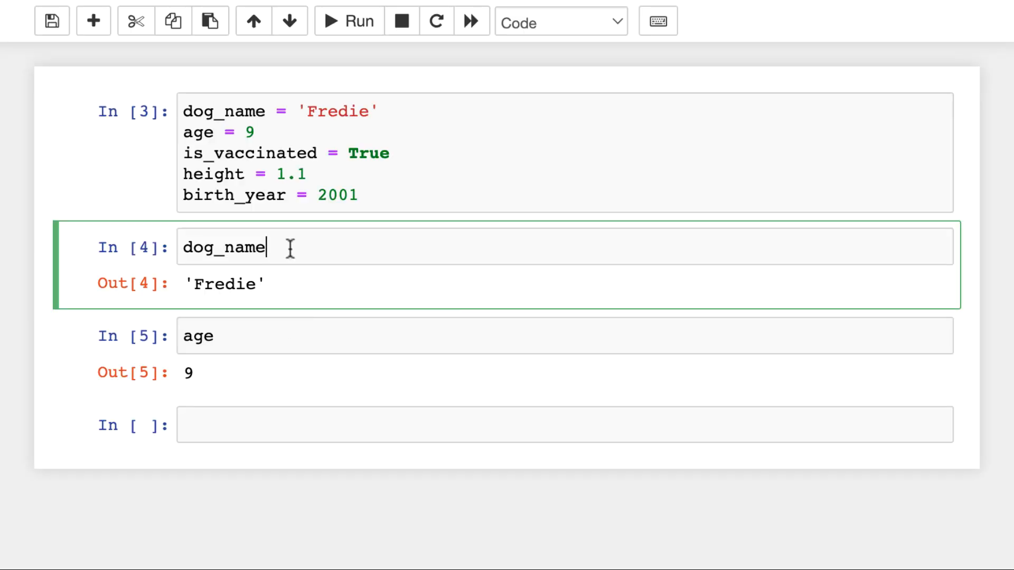
pyautogui.moveTo(342, 224)
pyautogui.write('d')
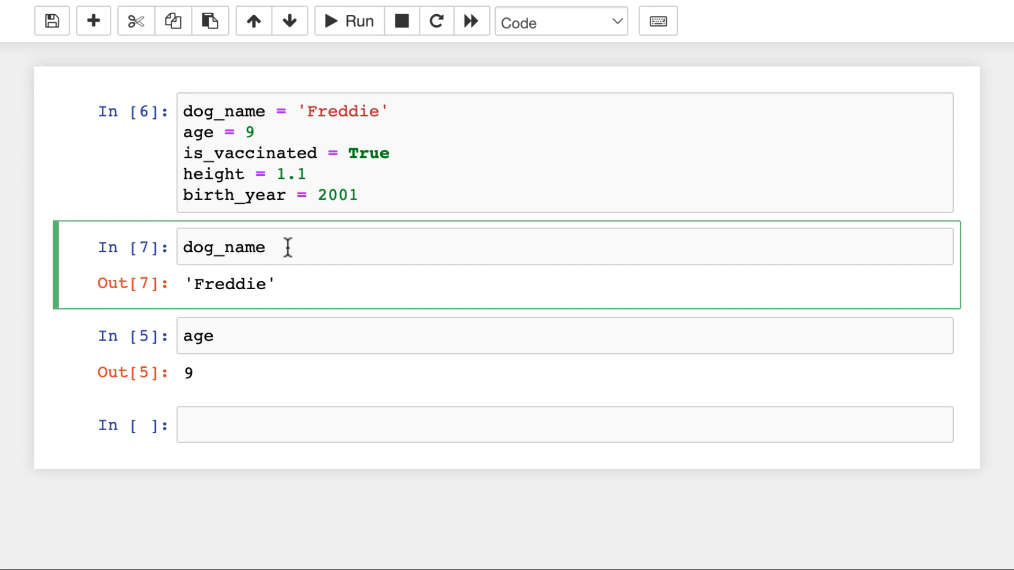
pyautogui.doubleClick(341, 111)
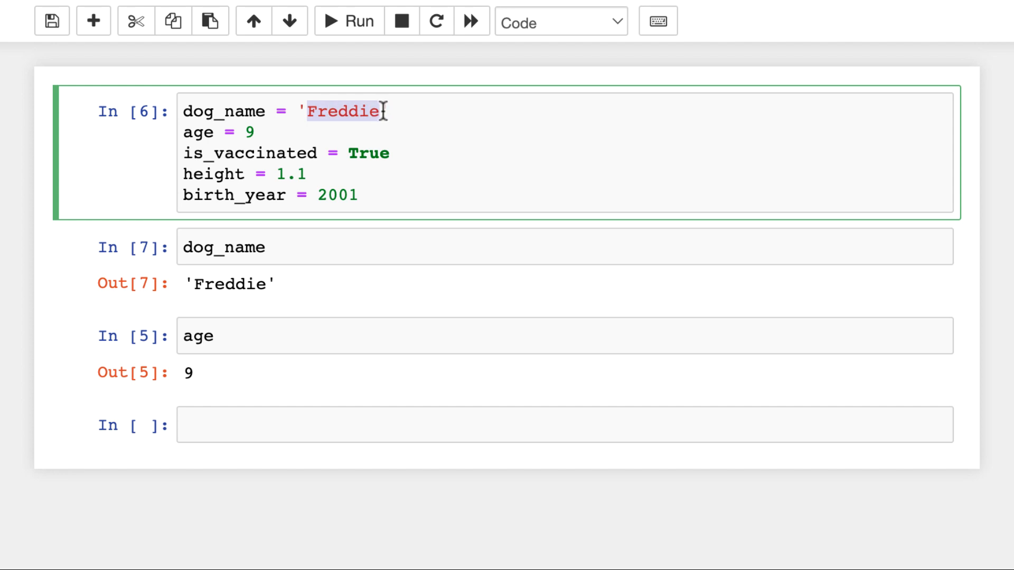
pyautogui.write('R2-D2')
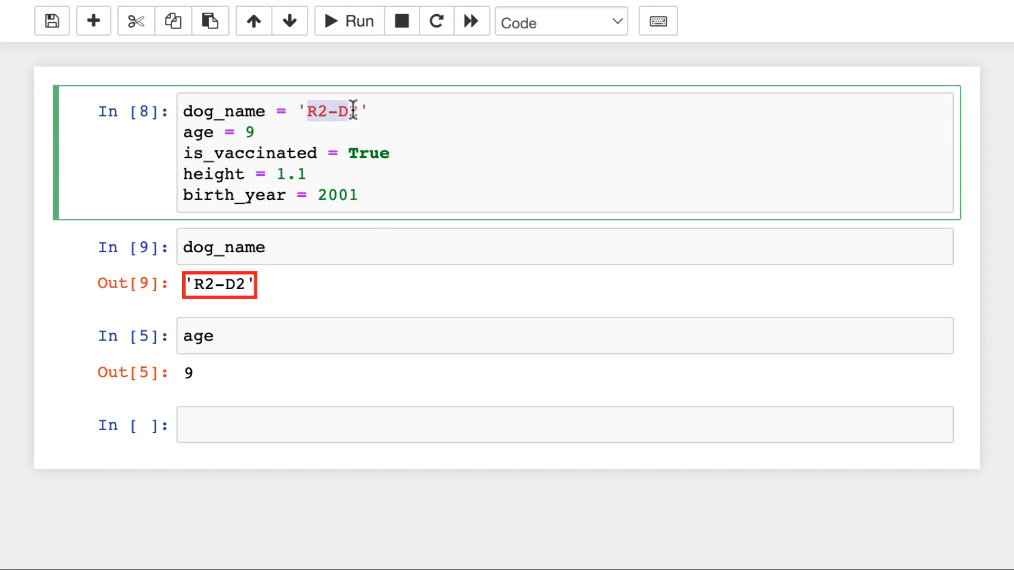
pyautogui.write('Freddie')
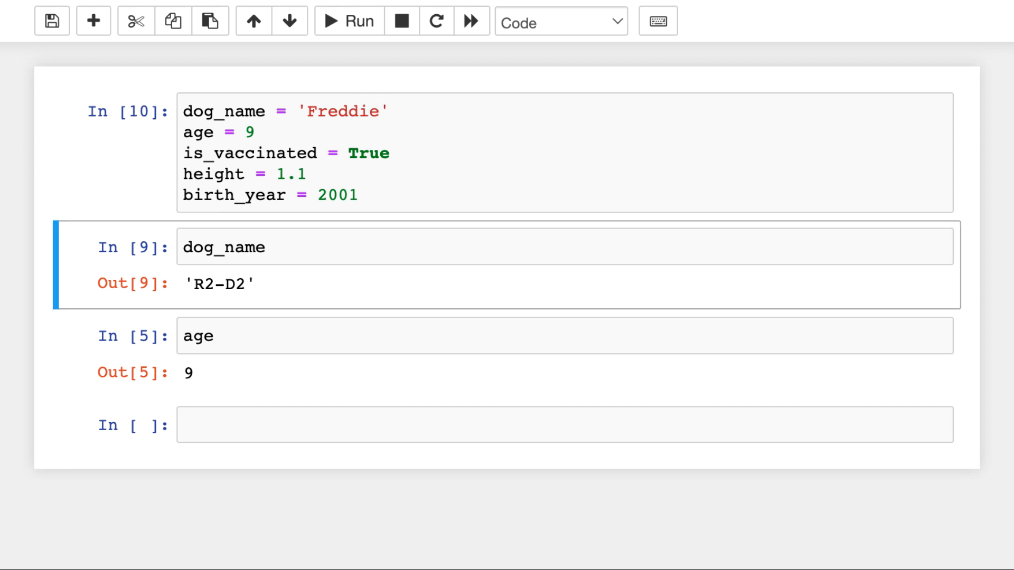
pyautogui.press('Shift+Enter')
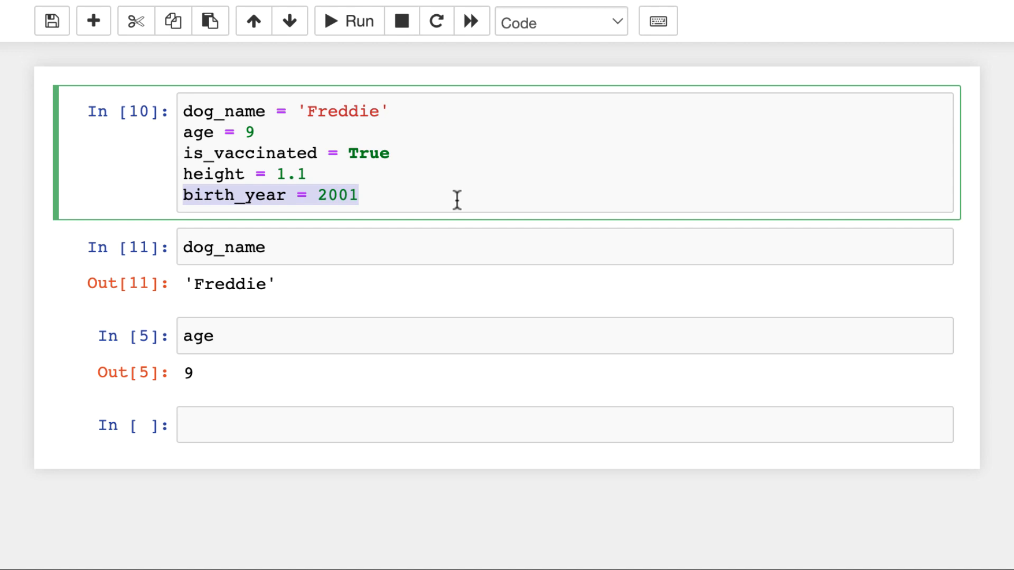
# Add a bottom cell displaying height (1.1), then select the dog variables cell.
pyautogui.click(346, 21)
pyautogui.write('birth_year')
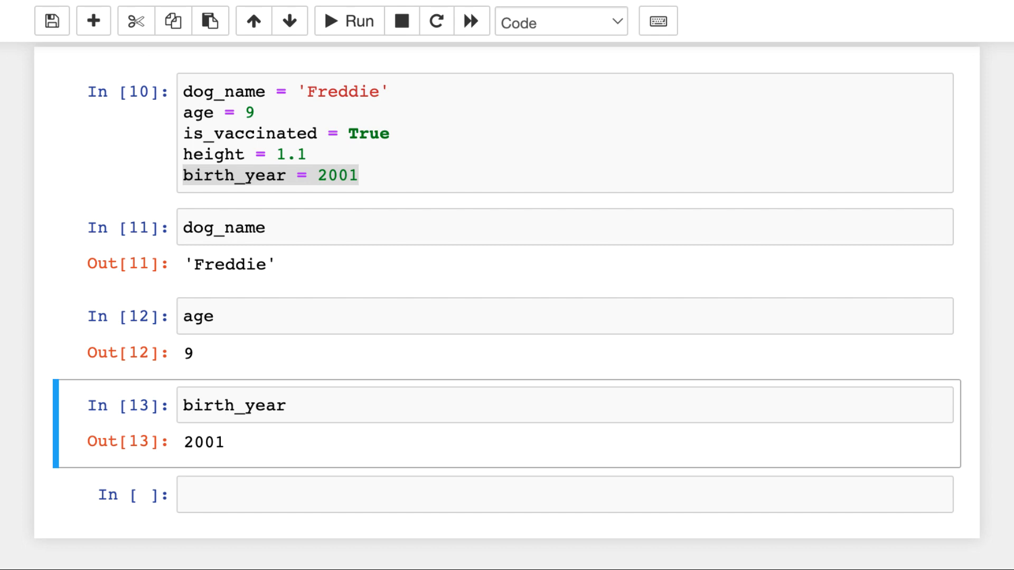
pyautogui.moveTo(568, 285)
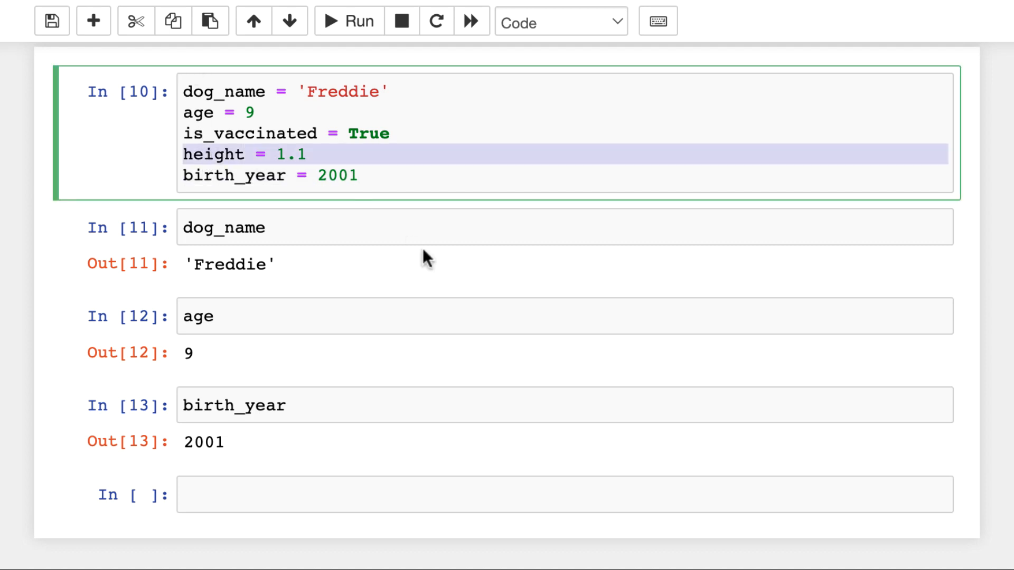
pyautogui.write('height')
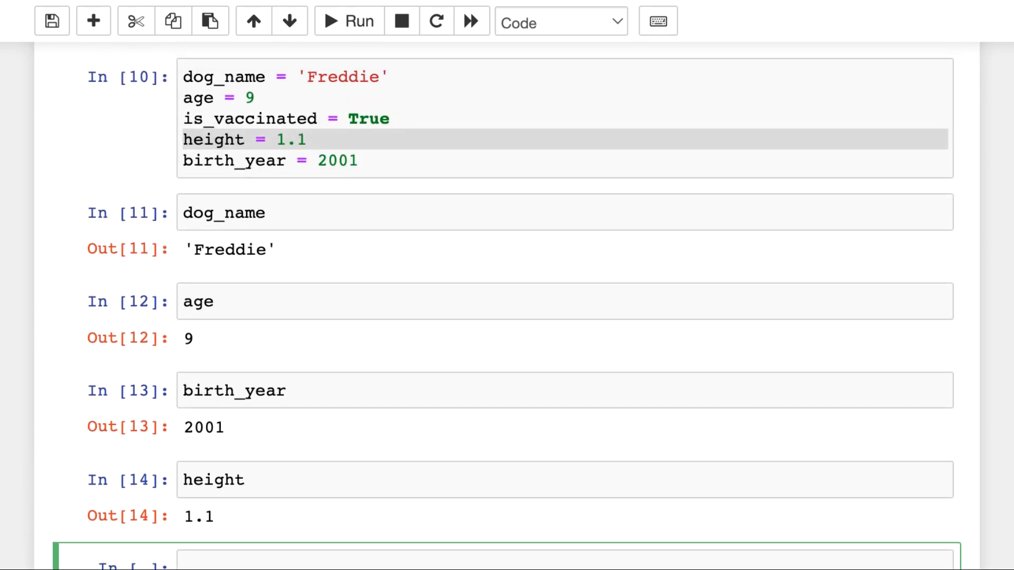
pyautogui.moveTo(295, 98)
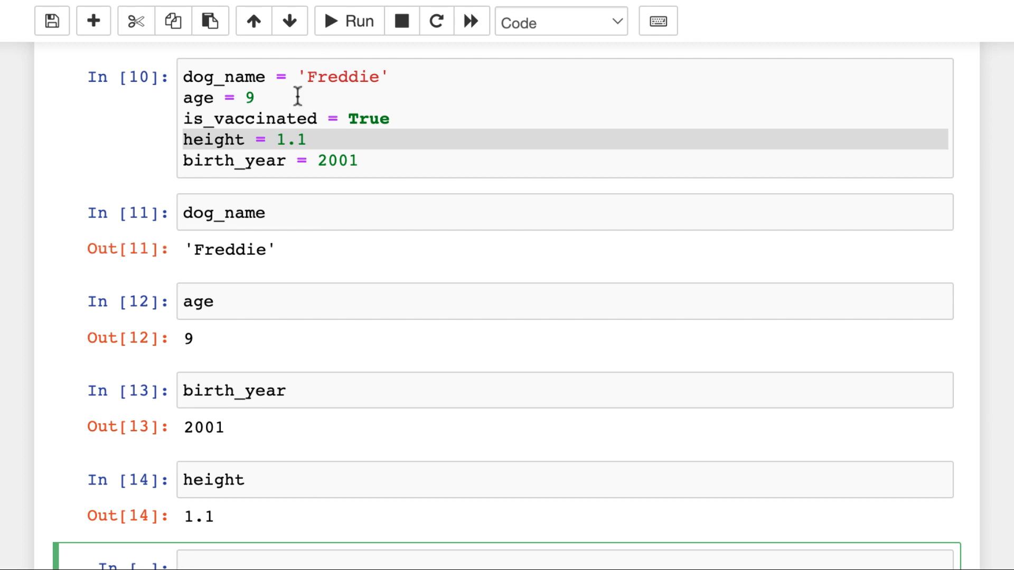
pyautogui.click(272, 119)
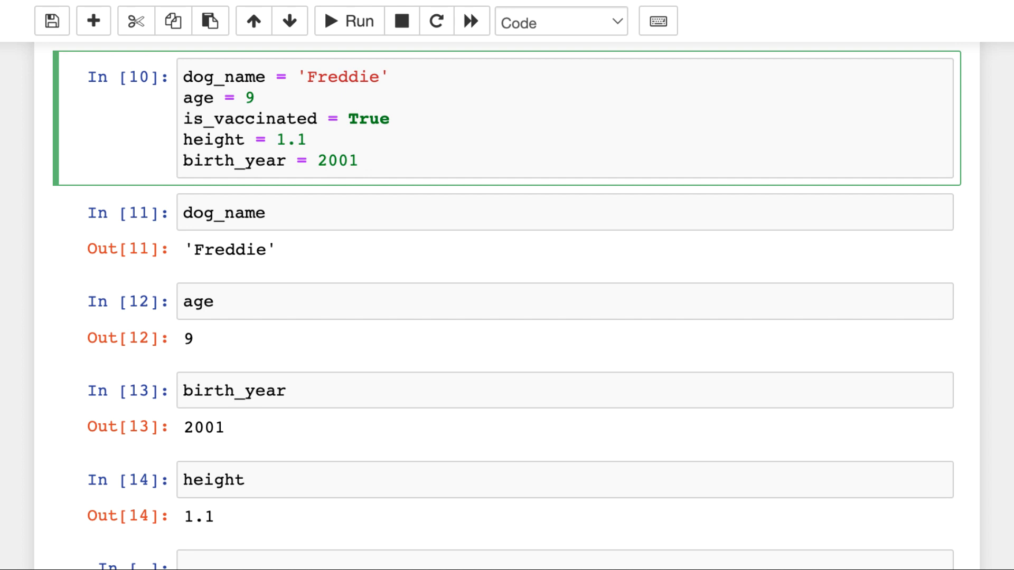
# Insert a cell below the variables assigning dog_name = 'Eddie', then select the dog_name display cell.
pyautogui.click(304, 140)
pyautogui.write('dog_name')
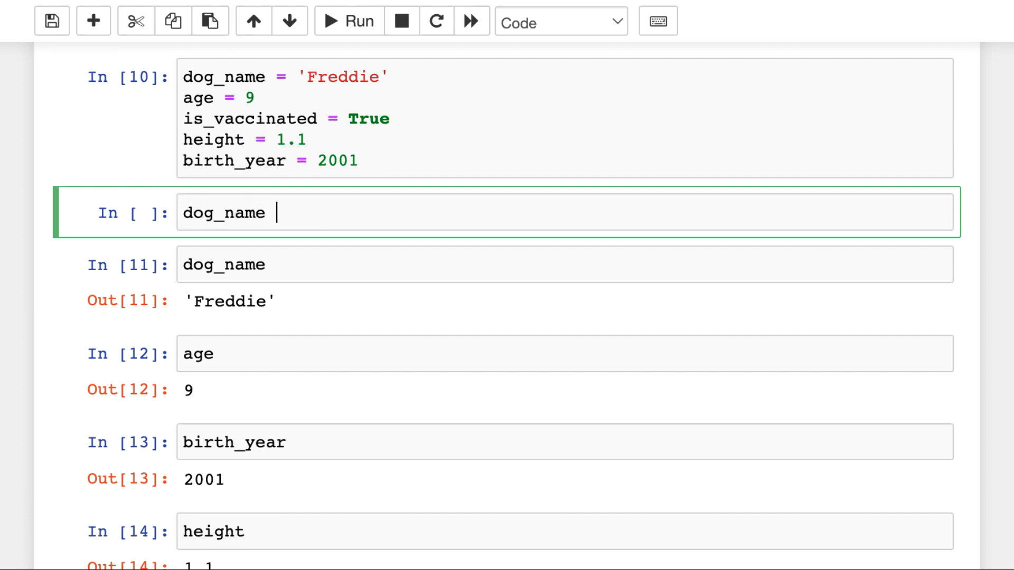
pyautogui.write("= 'Edd'")
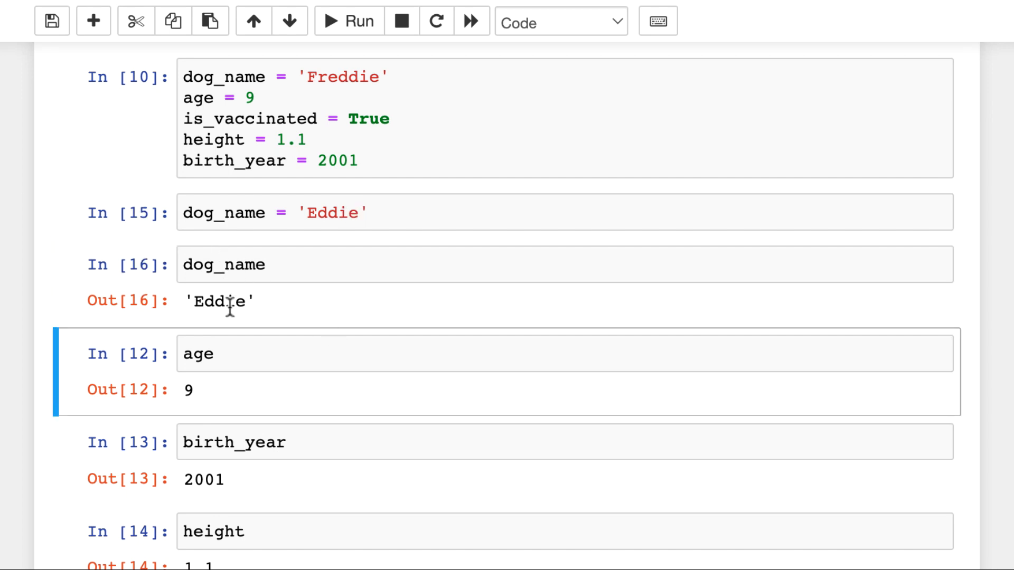
pyautogui.click(222, 265)
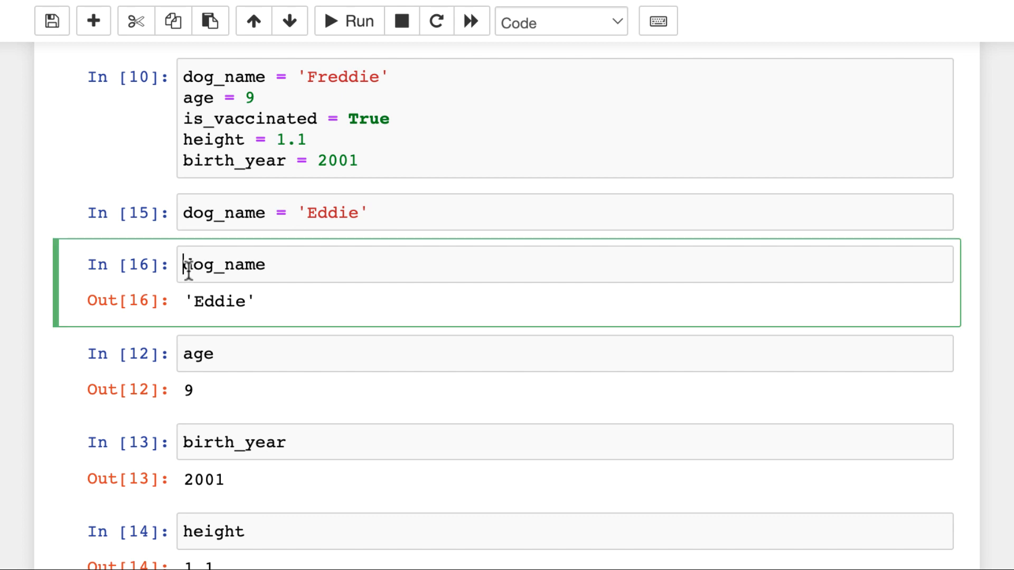
pyautogui.moveTo(349, 278)
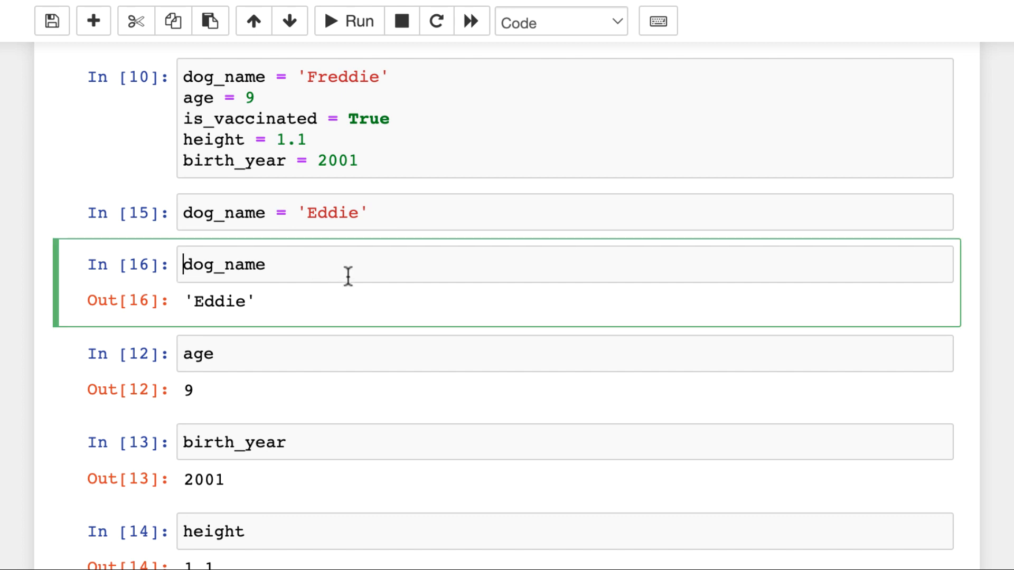
pyautogui.doubleClick(223, 265)
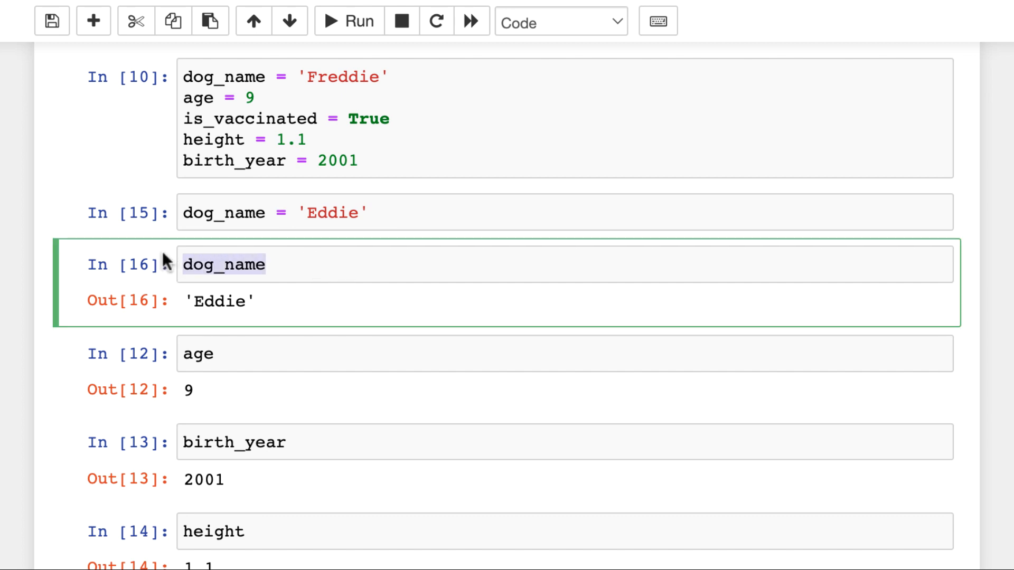
# Rerun the variables cell and the 'Eddie' cell in different orders.
pyautogui.click(367, 119)
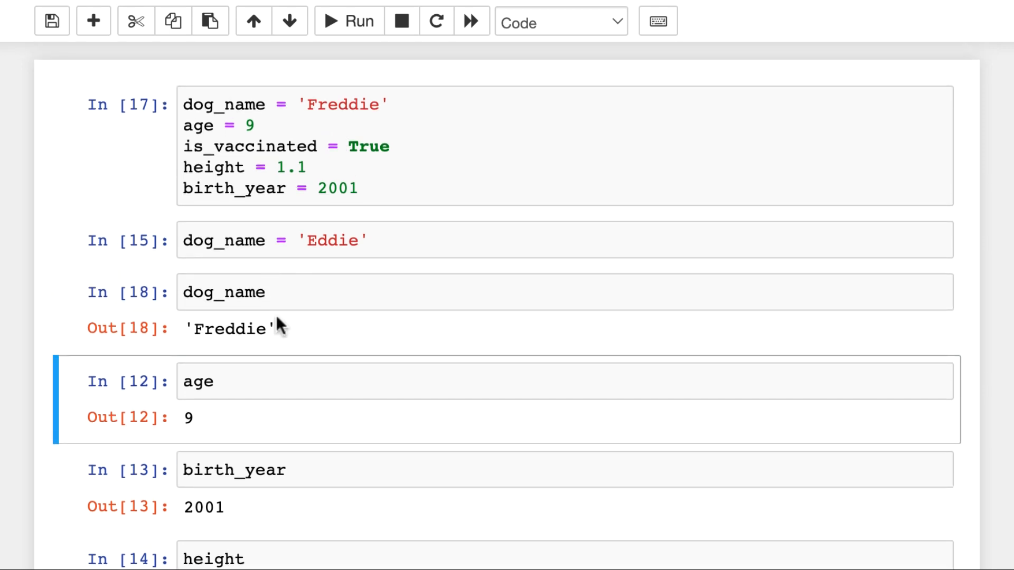
pyautogui.moveTo(192, 329)
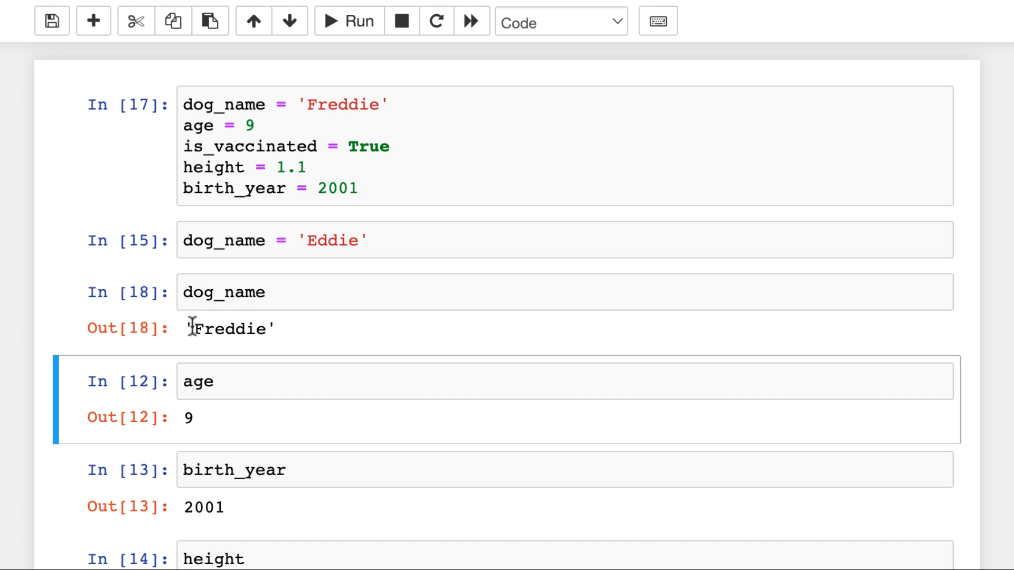
pyautogui.doubleClick(229, 328)
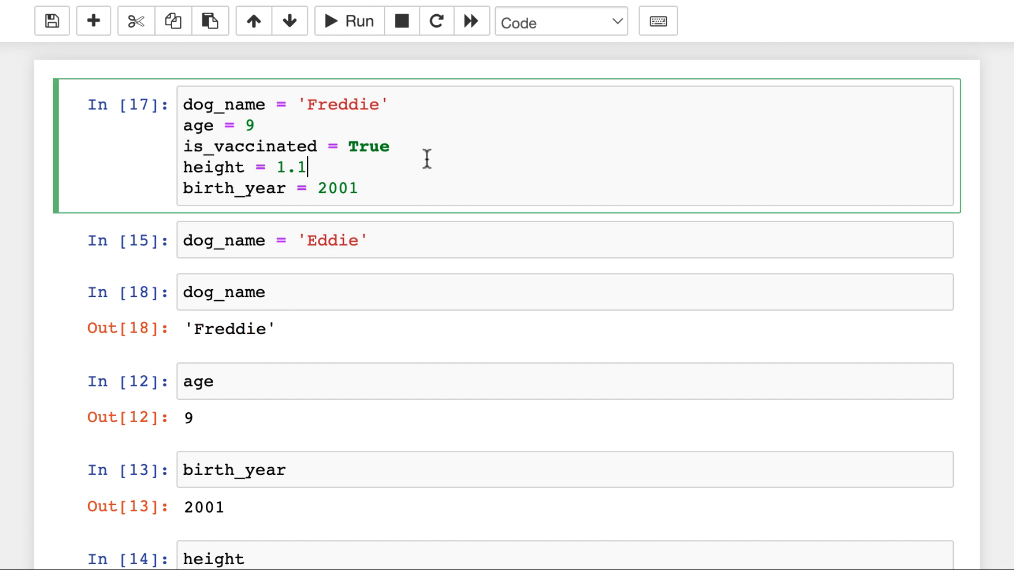
pyautogui.click(261, 241)
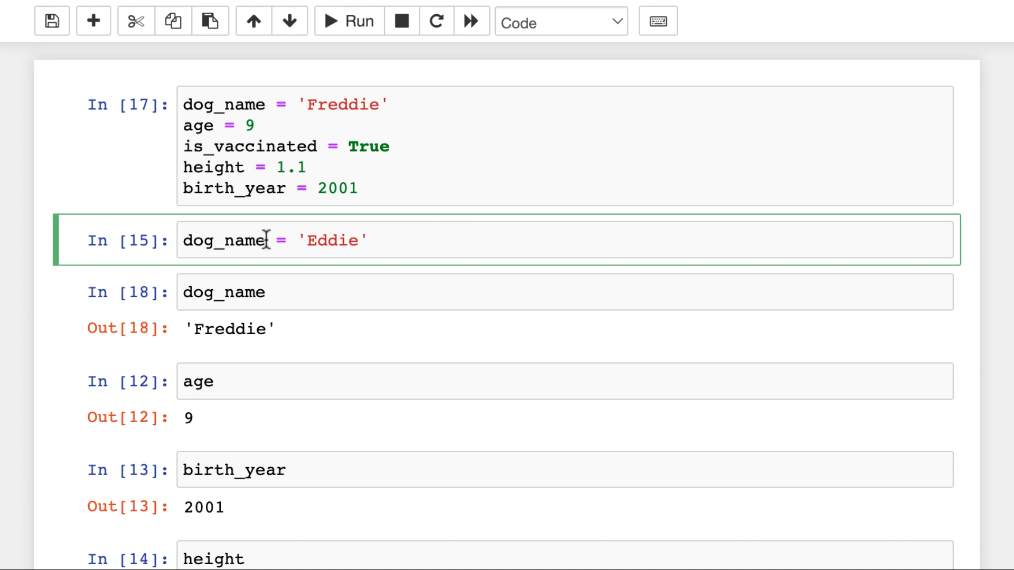
pyautogui.moveTo(323, 139)
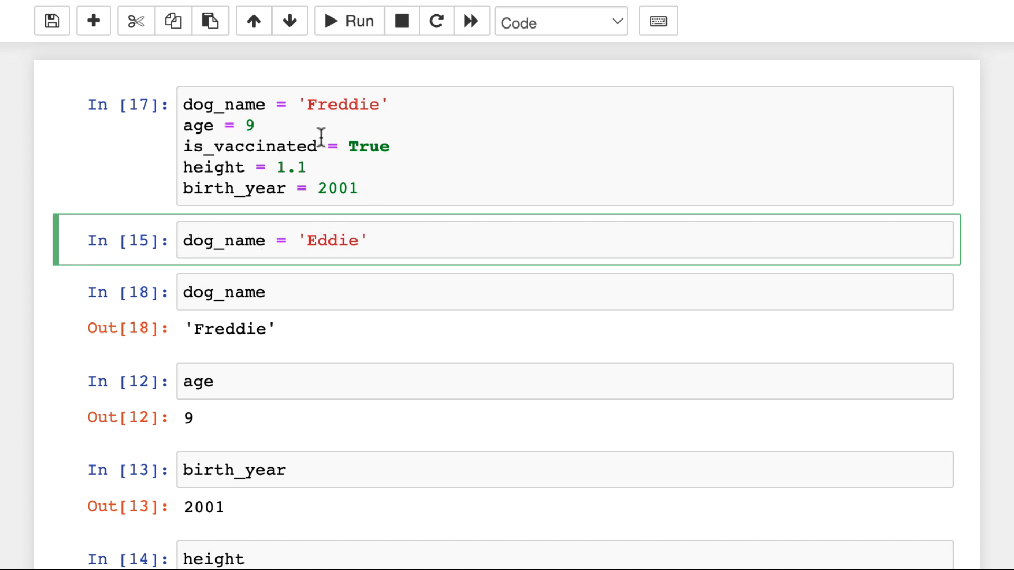
pyautogui.moveTo(270, 167)
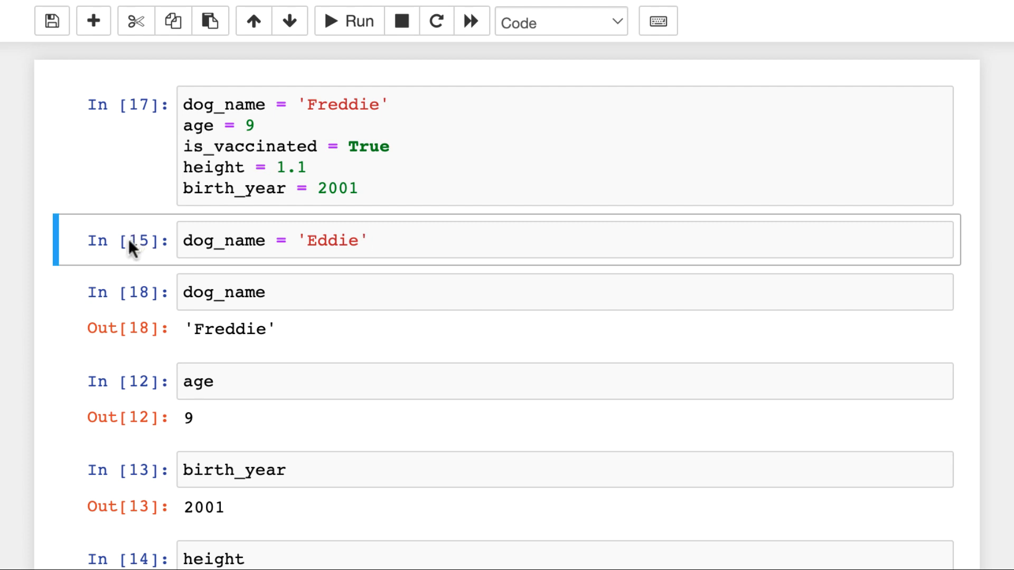
pyautogui.moveTo(151, 257)
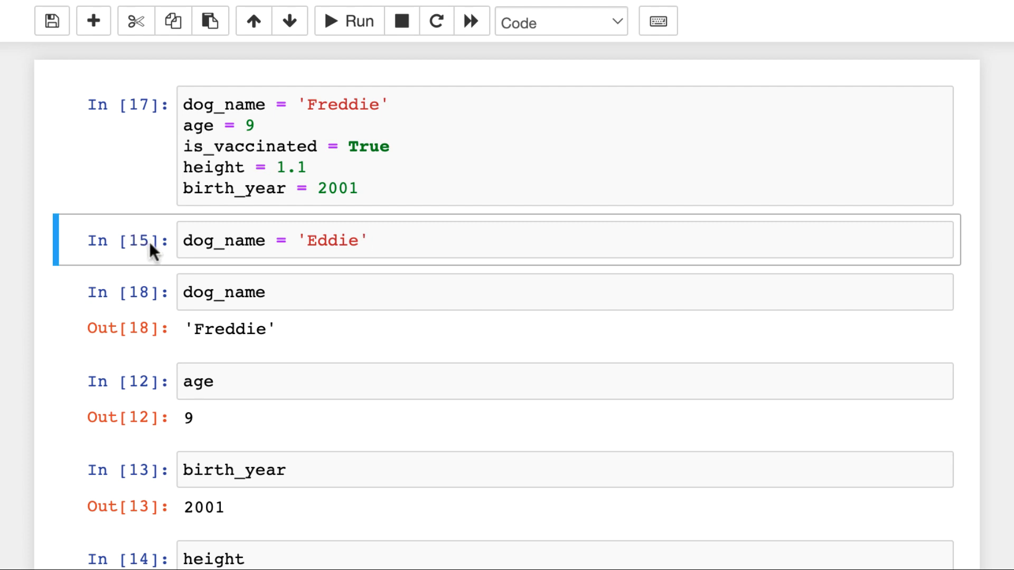
pyautogui.moveTo(169, 263)
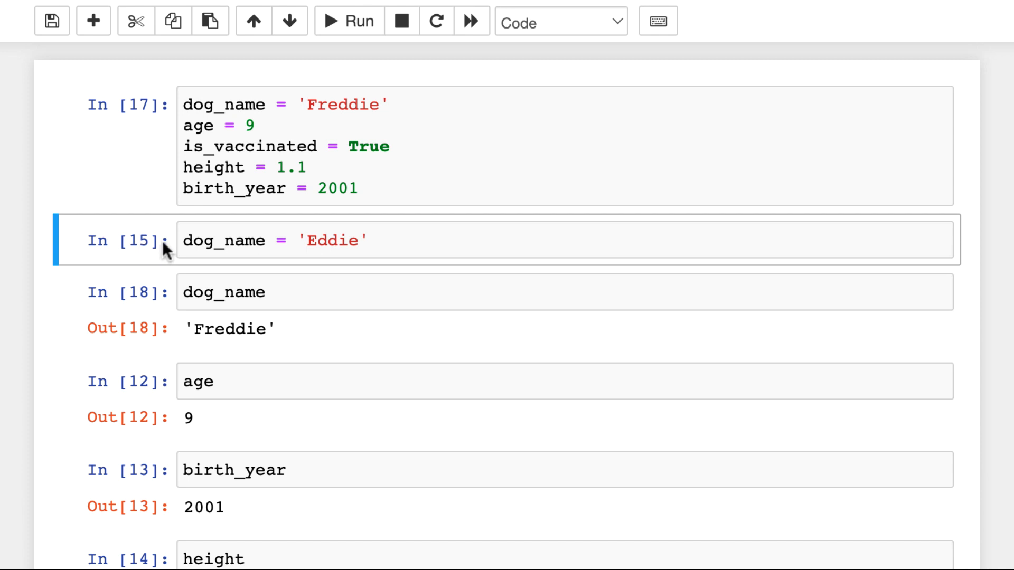
pyautogui.click(189, 125)
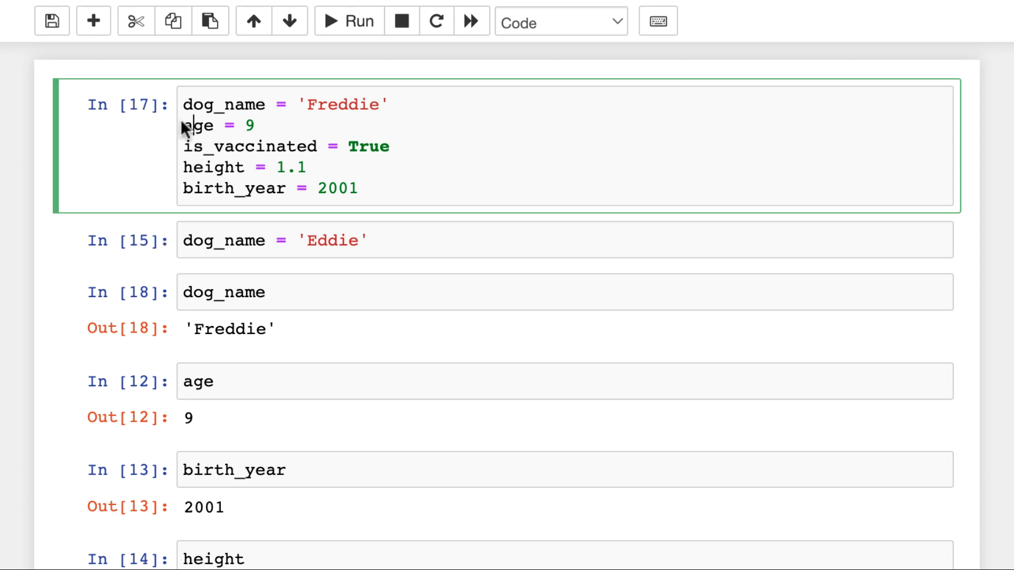
pyautogui.moveTo(169, 116)
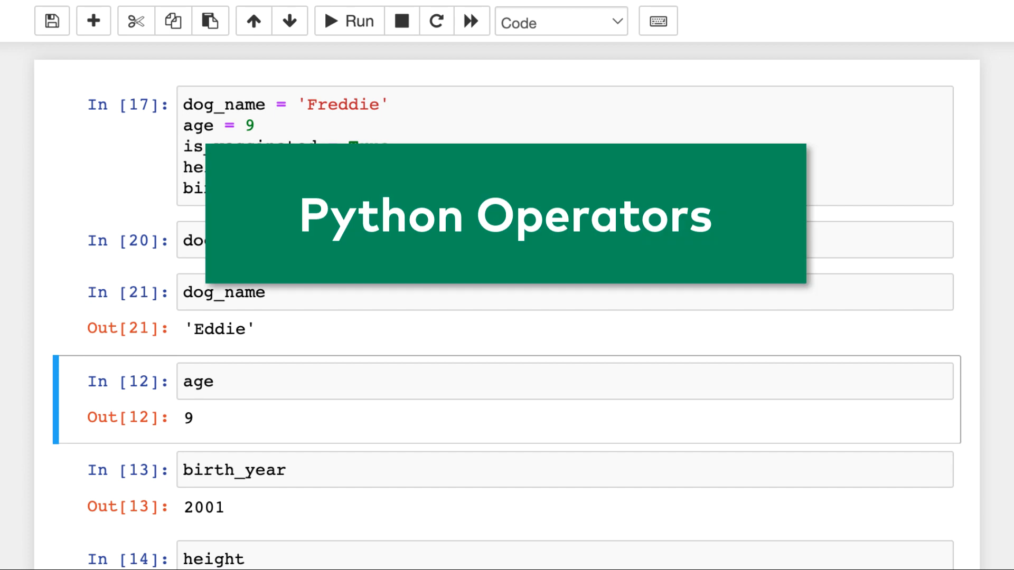
# Add eight empty code cells at the bottom of the notebook.
pyautogui.scroll(-3)
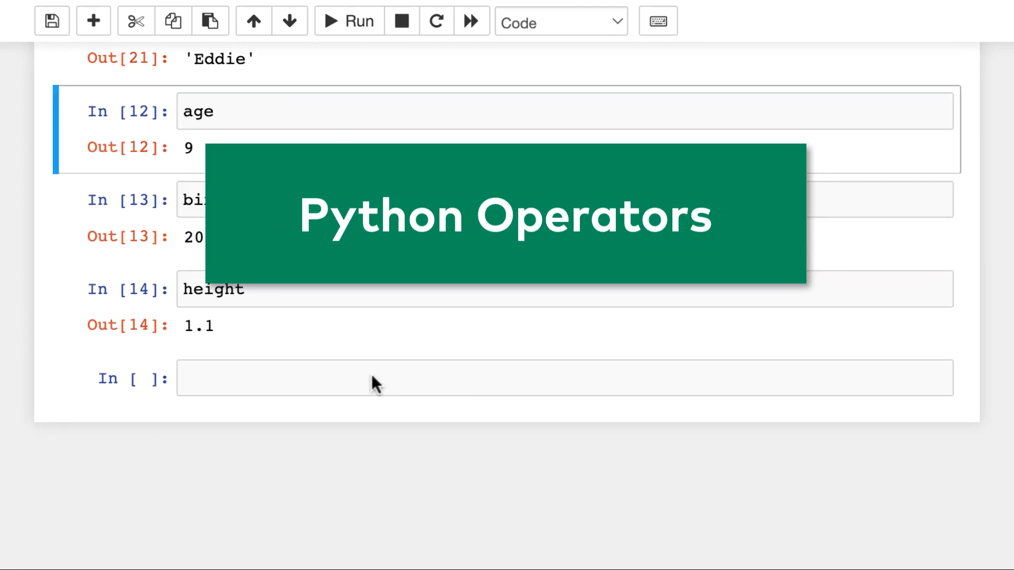
pyautogui.click(93, 21)
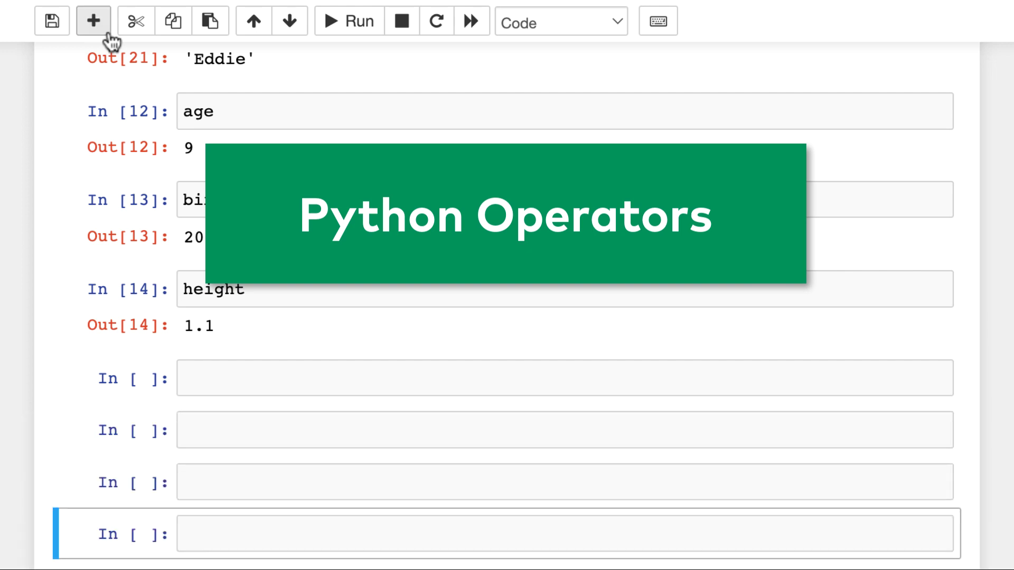
pyautogui.scroll(-3)
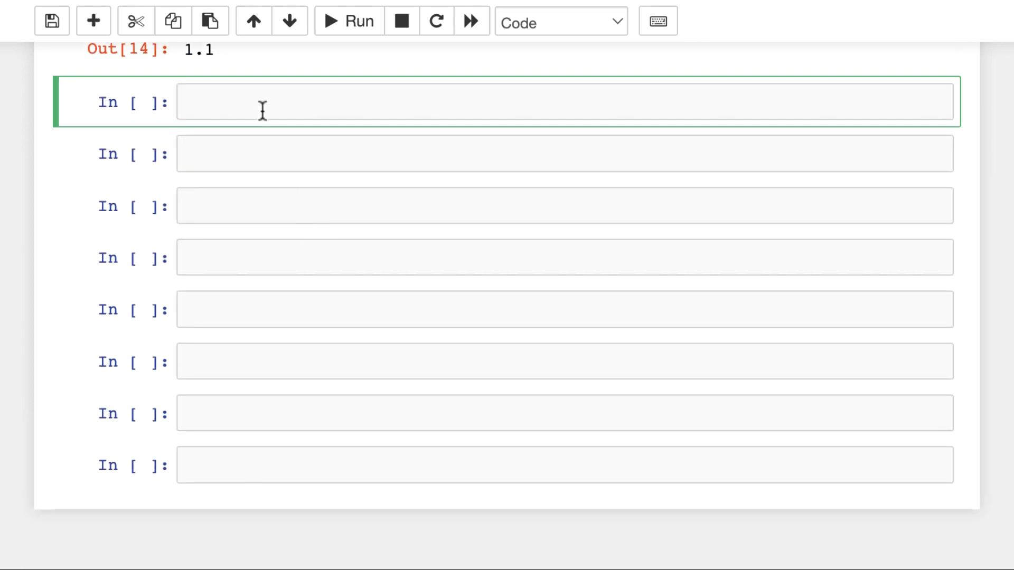
# Set a = 3, b = 4 and show a + b, a - b, a * b, a / b (7, -1, 12, 0.75).
pyautogui.write('a = 3')
pyautogui.write('b = 4')
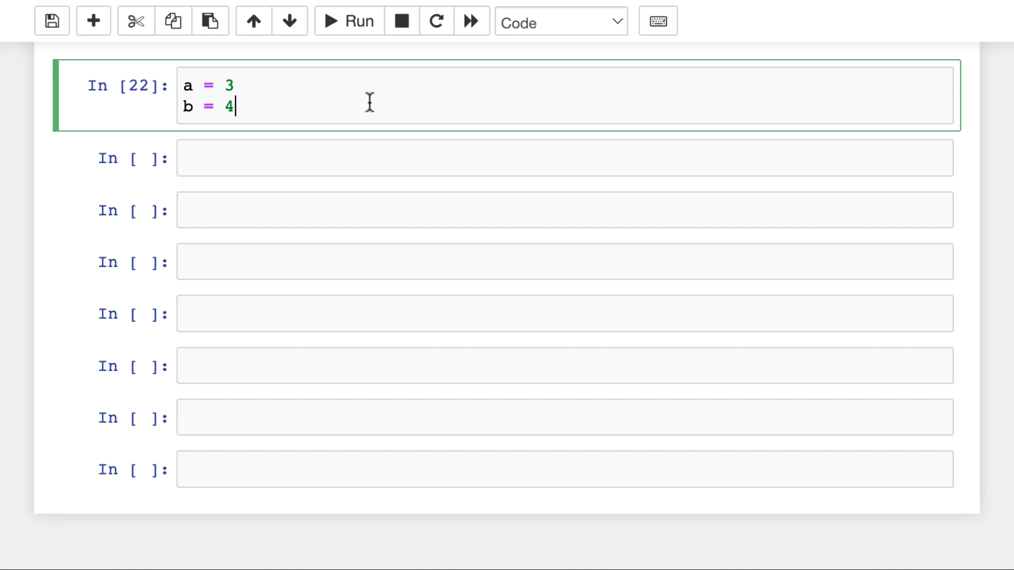
pyautogui.moveTo(563, 255)
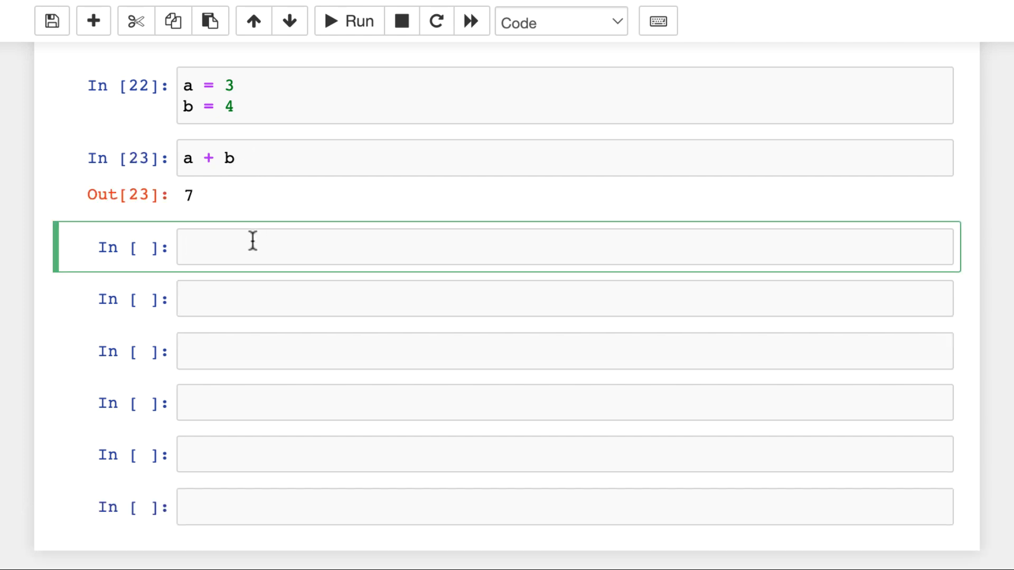
pyautogui.write('a - b')
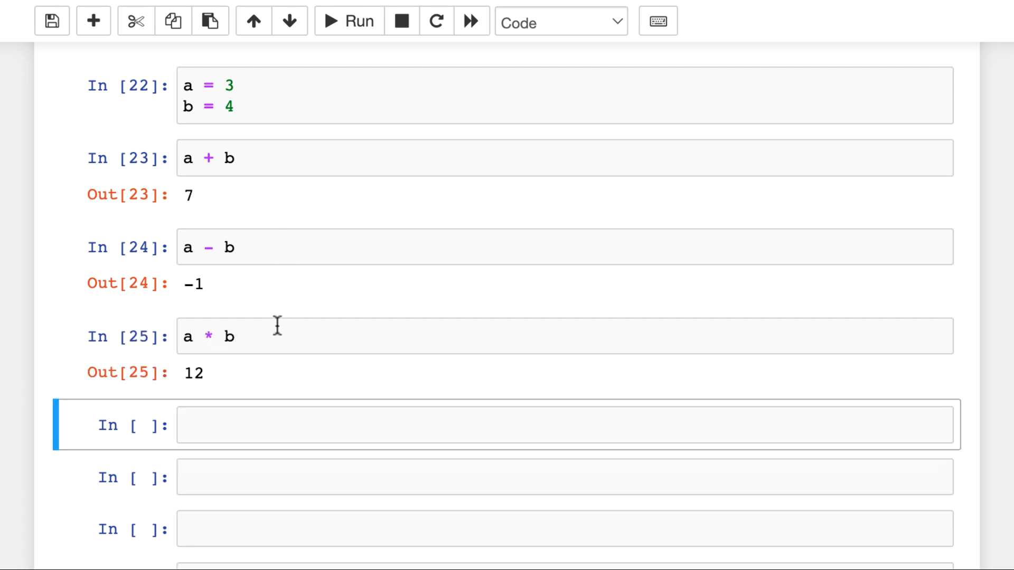
pyautogui.write('a / b')
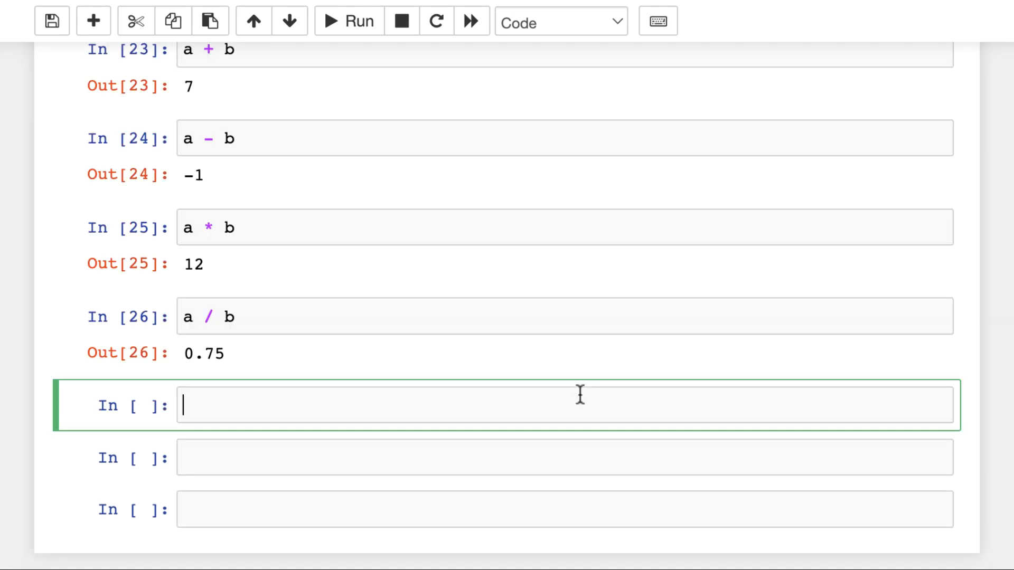
pyautogui.scroll(-3)
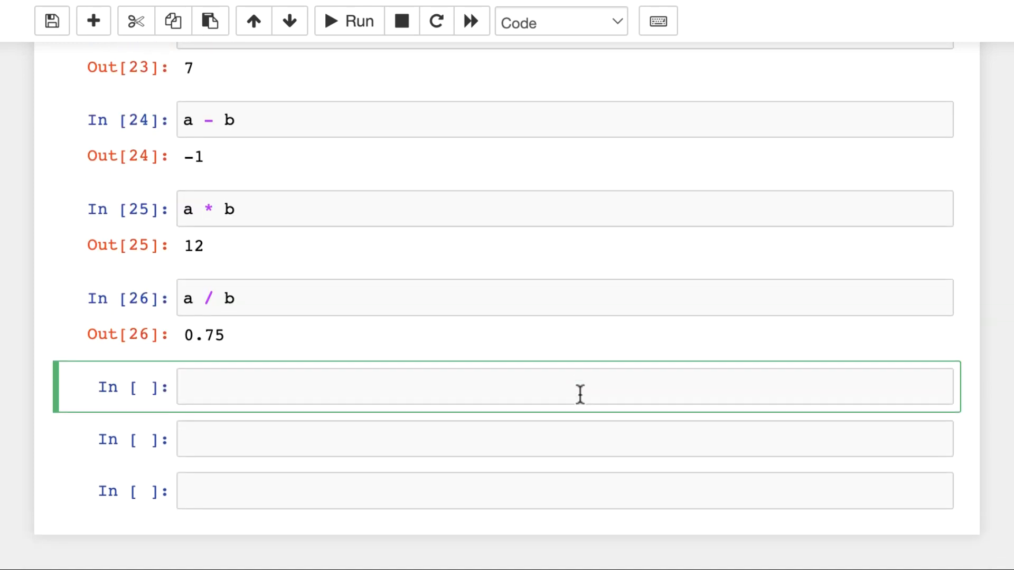
# Add b % a with a cell above setting a = 5, b = 15, so it outputs 0.
pyautogui.write('b % a')
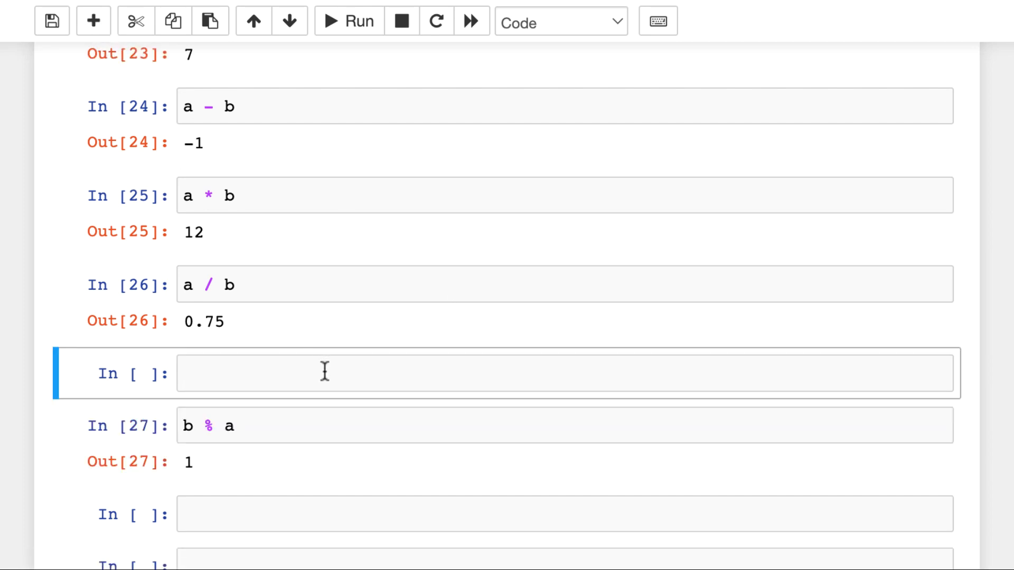
pyautogui.click(324, 373)
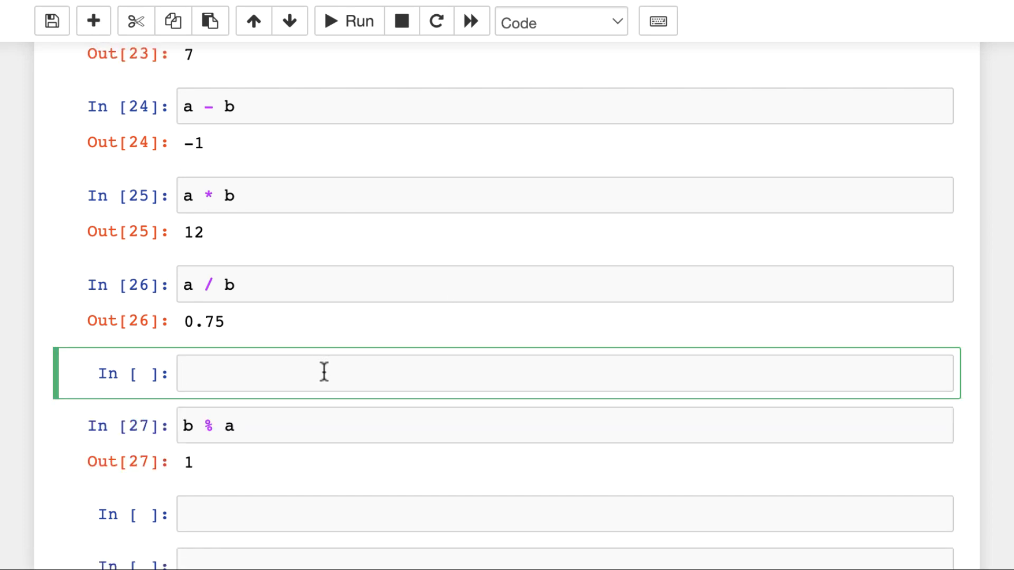
pyautogui.write('a =')
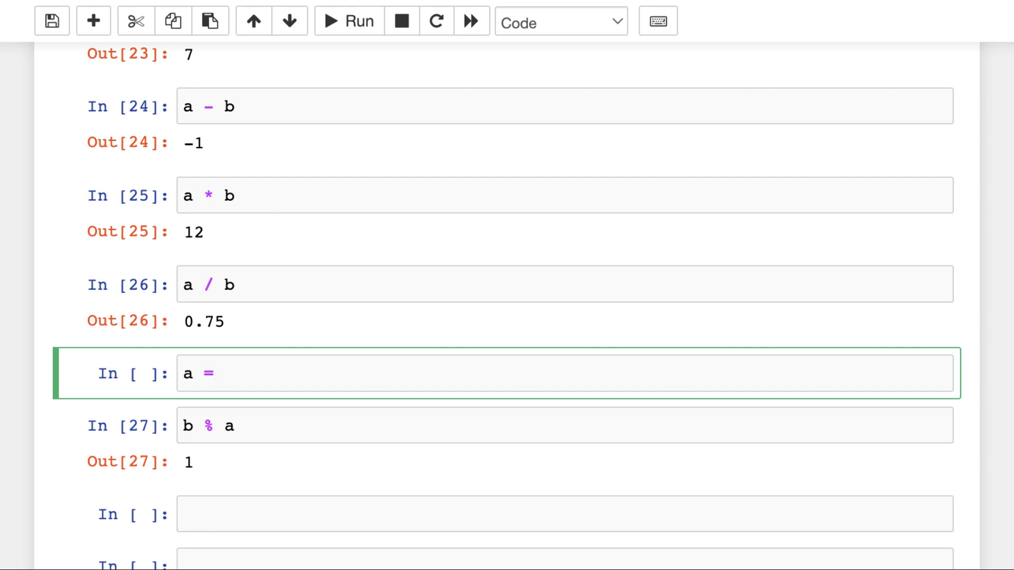
pyautogui.write('5')
pyautogui.write('b = 7')
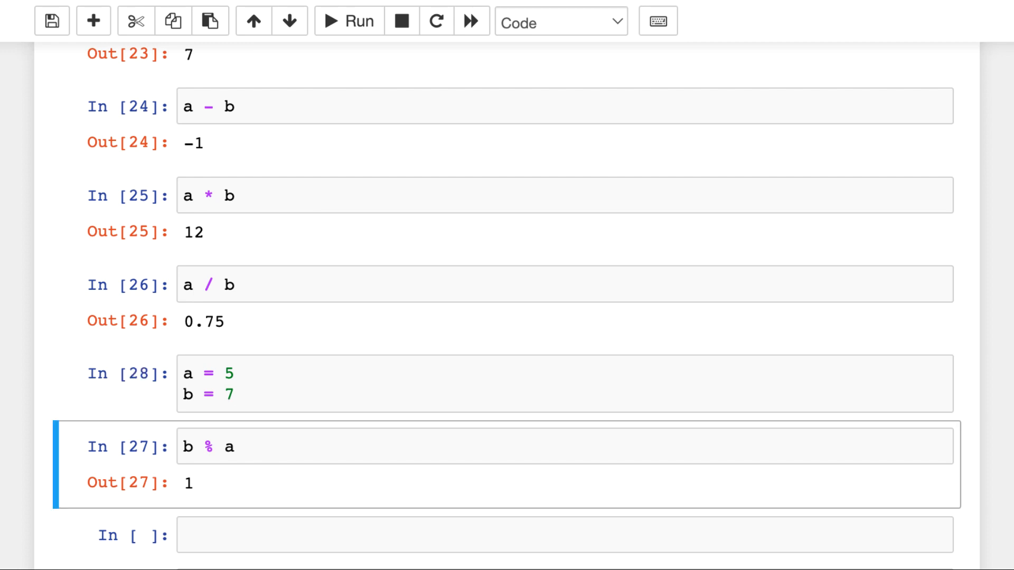
pyautogui.scroll(-3)
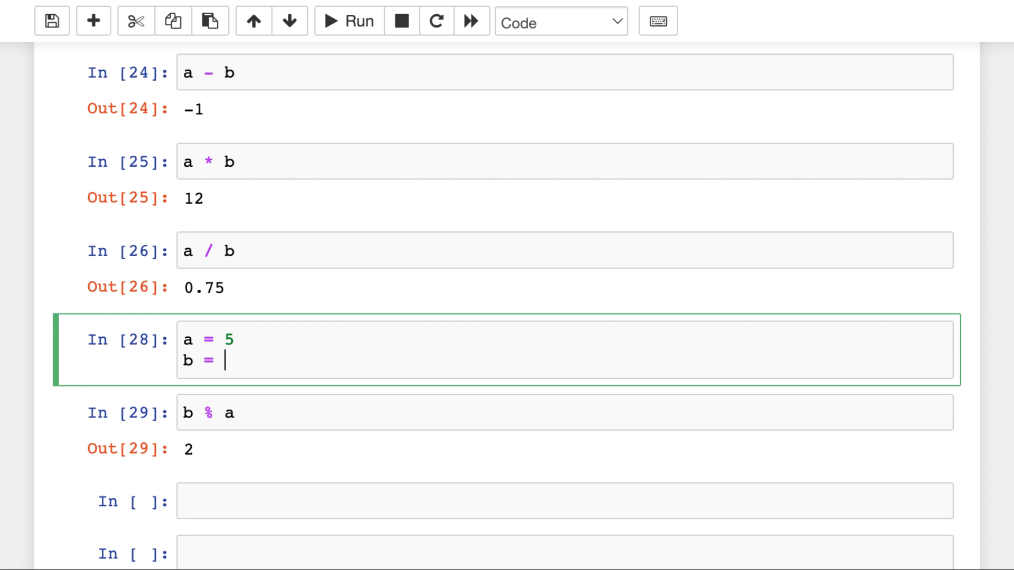
pyautogui.write('13')
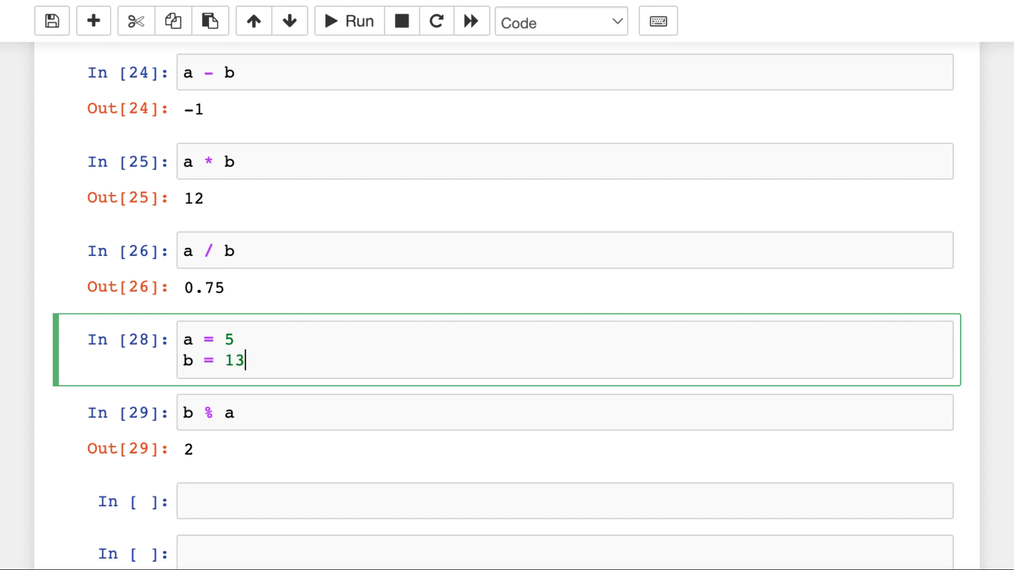
pyautogui.click(348, 21)
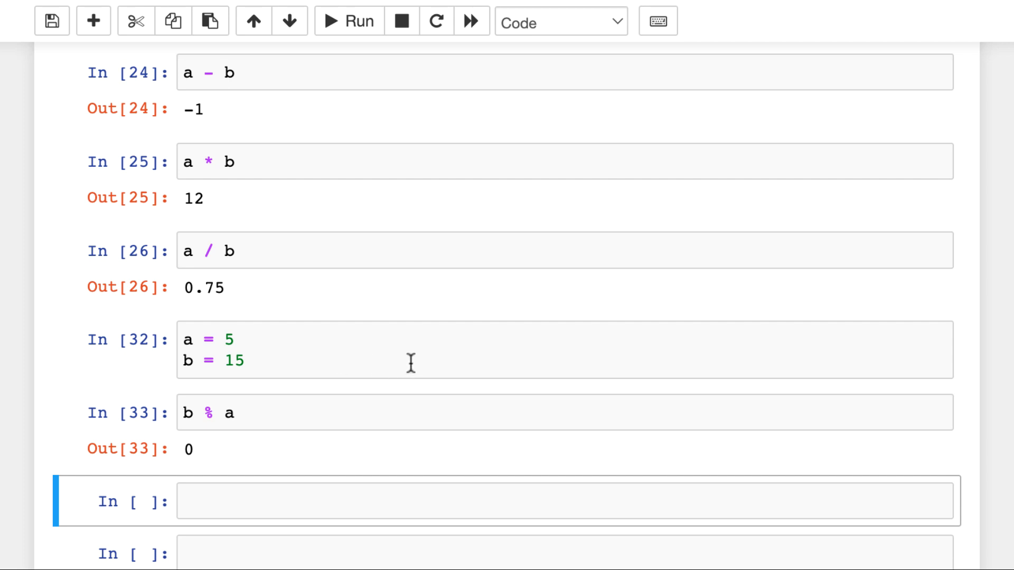
pyautogui.scroll(-3)
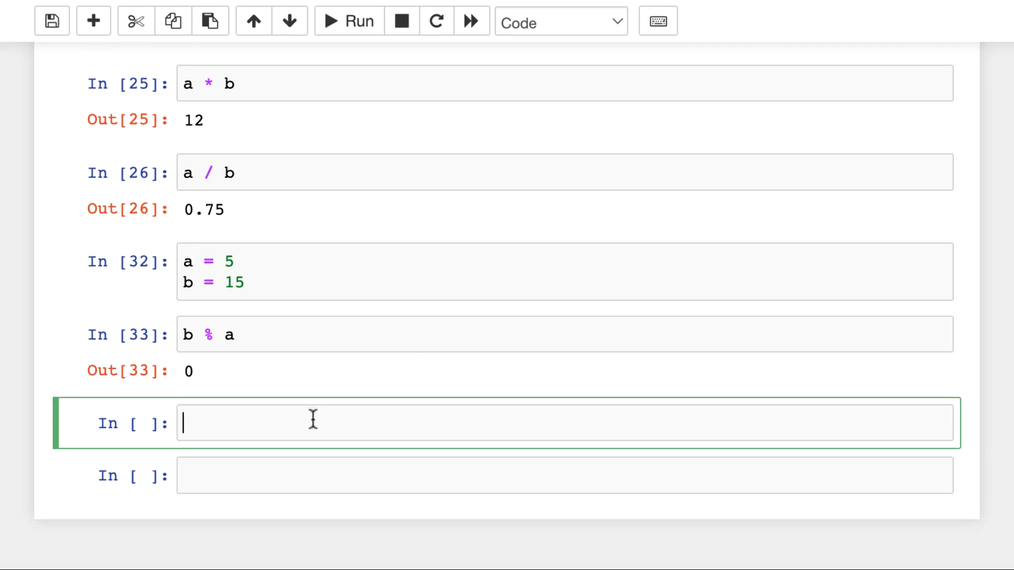
pyautogui.write('a **')
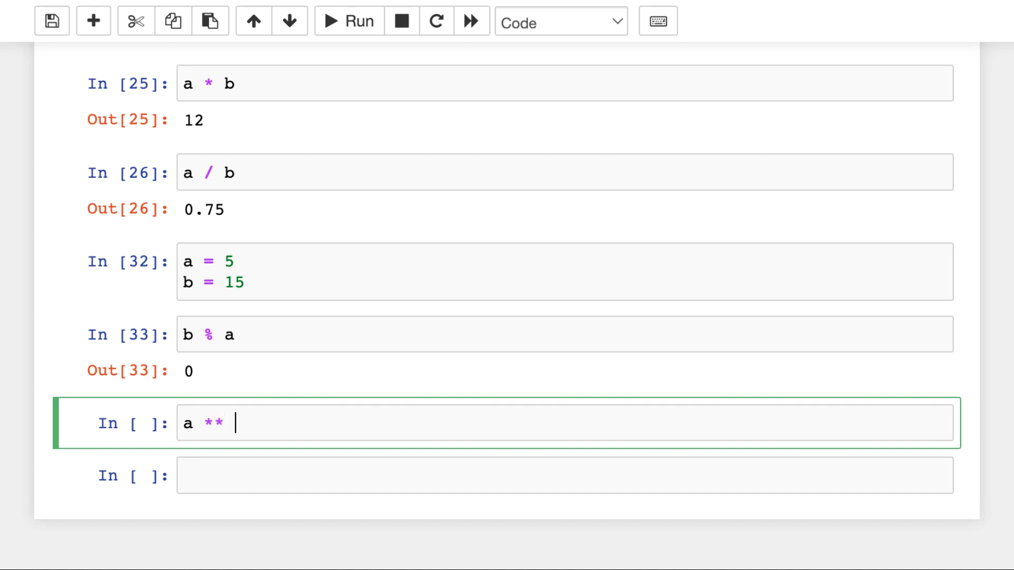
pyautogui.write('b')
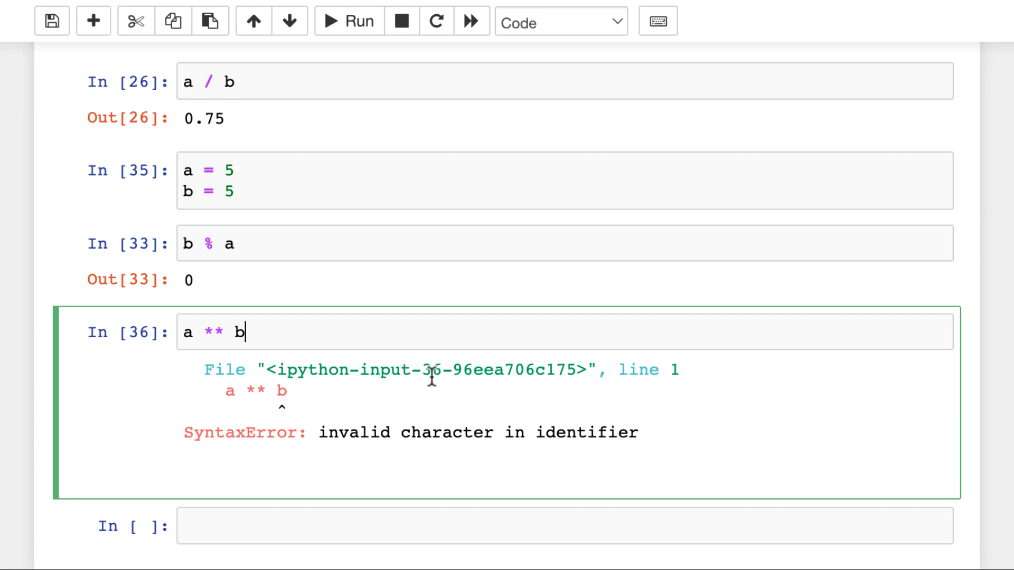
pyautogui.press('Backspace')
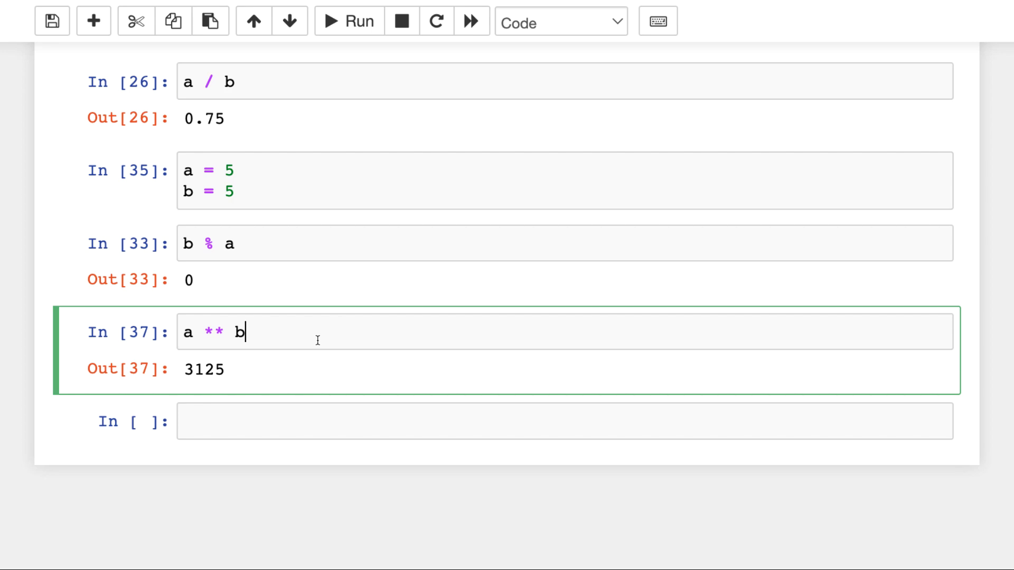
pyautogui.press('Shift+Enter')
pyautogui.write('1')
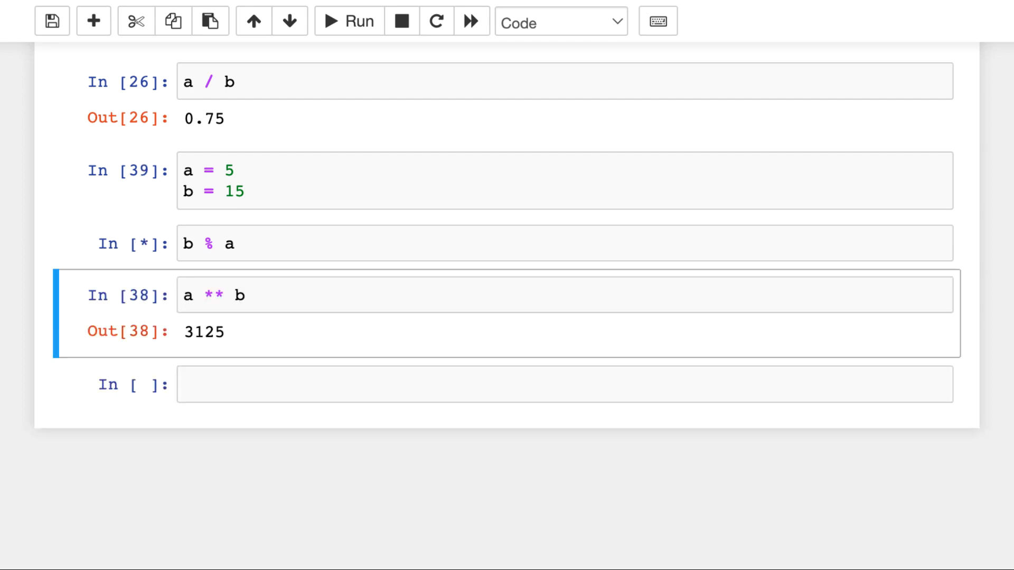
pyautogui.click(345, 21)
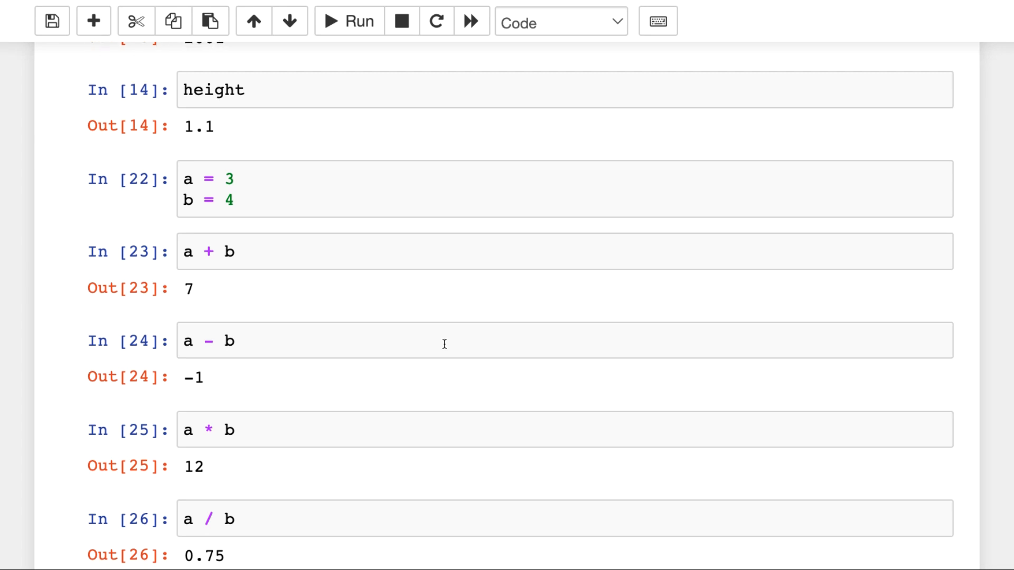
pyautogui.scroll(-3)
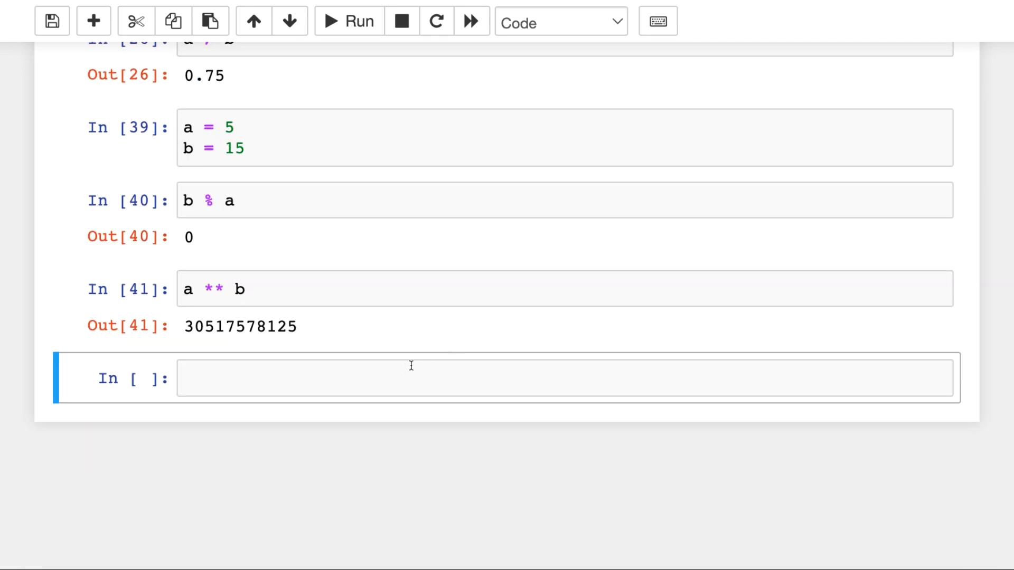
# Type a True or False expression, then run a cell resetting a = 3 and b = 4.
pyautogui.click(92, 20)
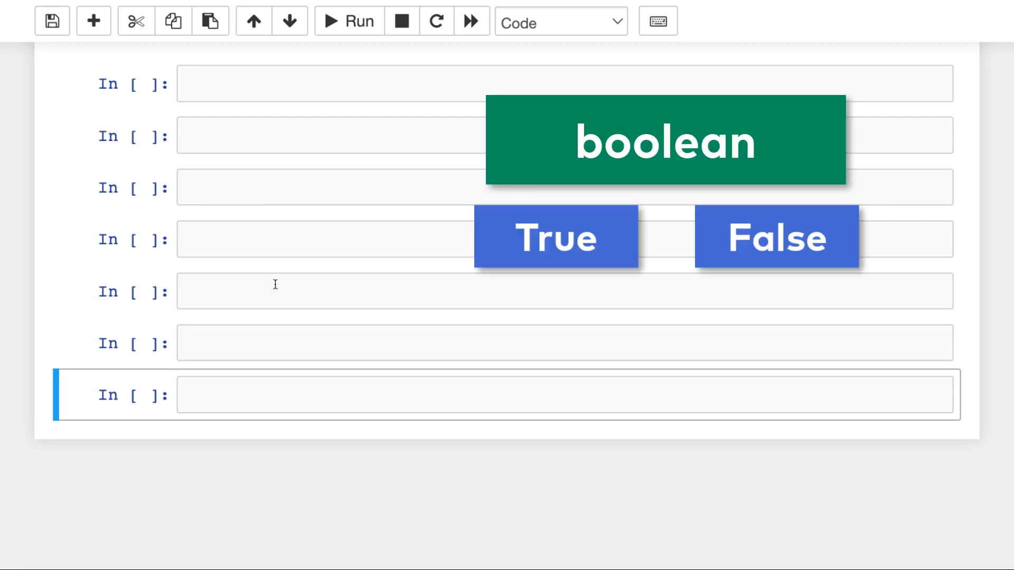
pyautogui.moveTo(229, 142)
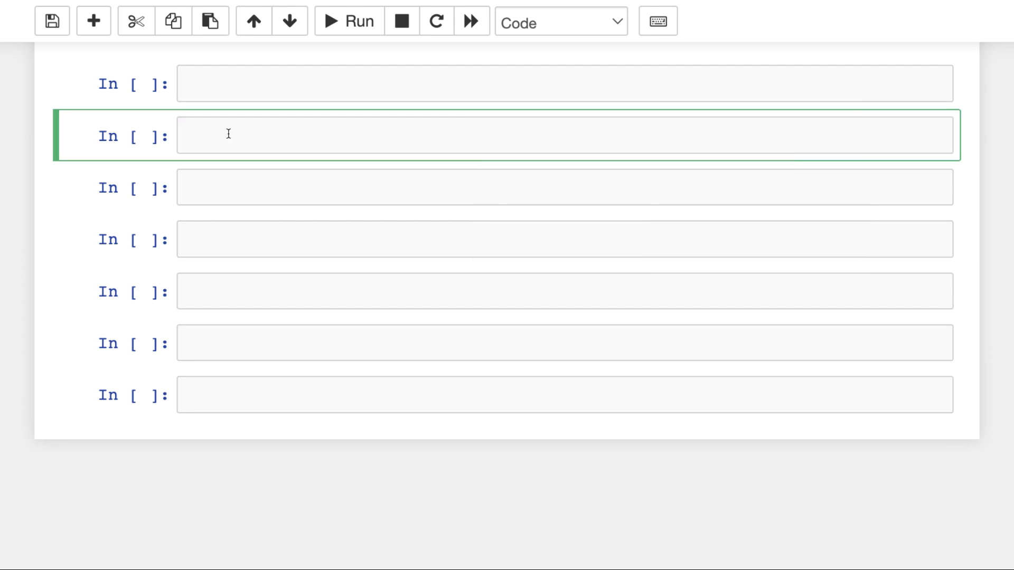
pyautogui.write('Ture')
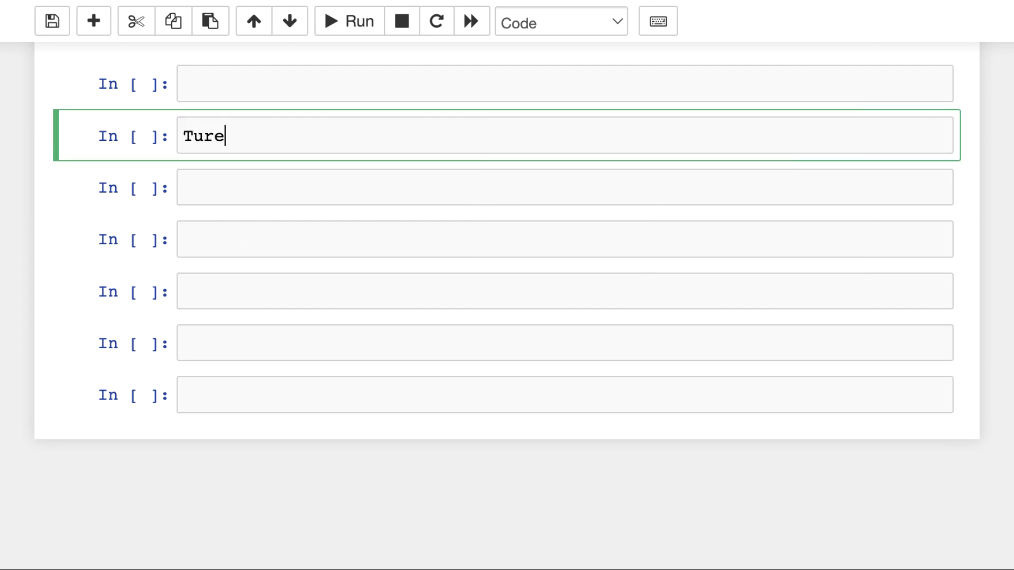
pyautogui.press('Backspace')
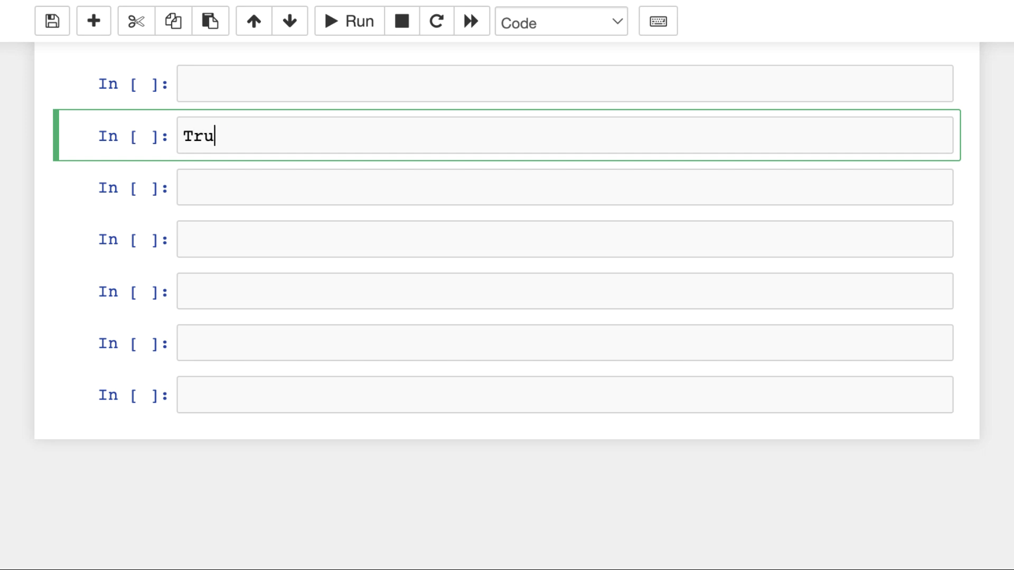
pyautogui.write('e or Fals')
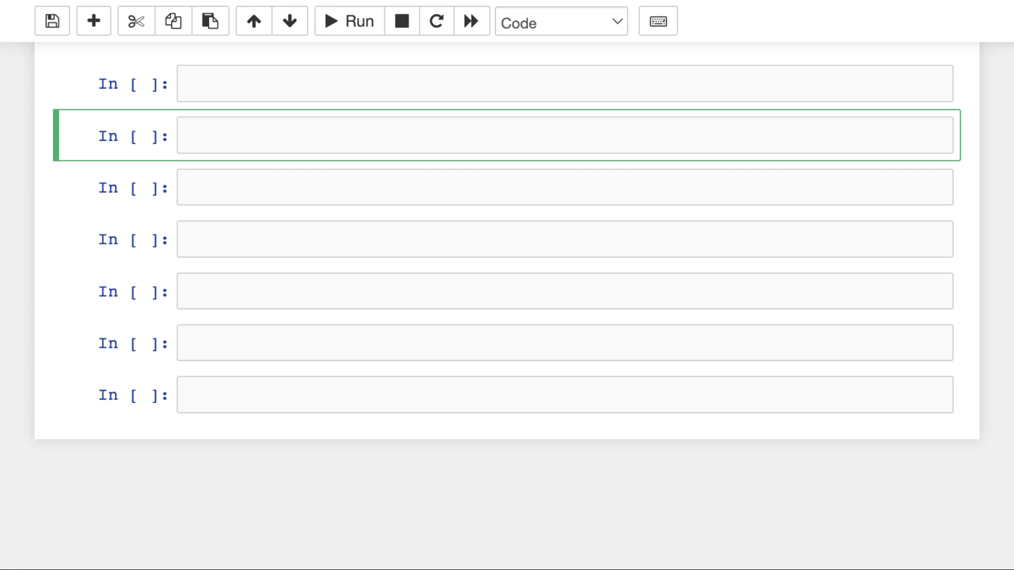
pyautogui.write('a = 3')
pyautogui.write('b = 4')
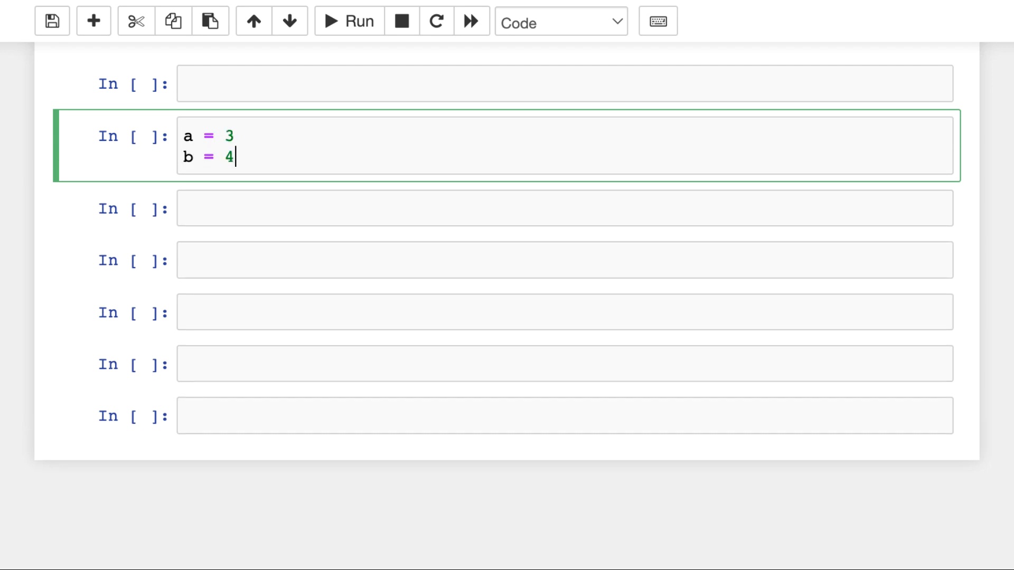
pyautogui.click(348, 22)
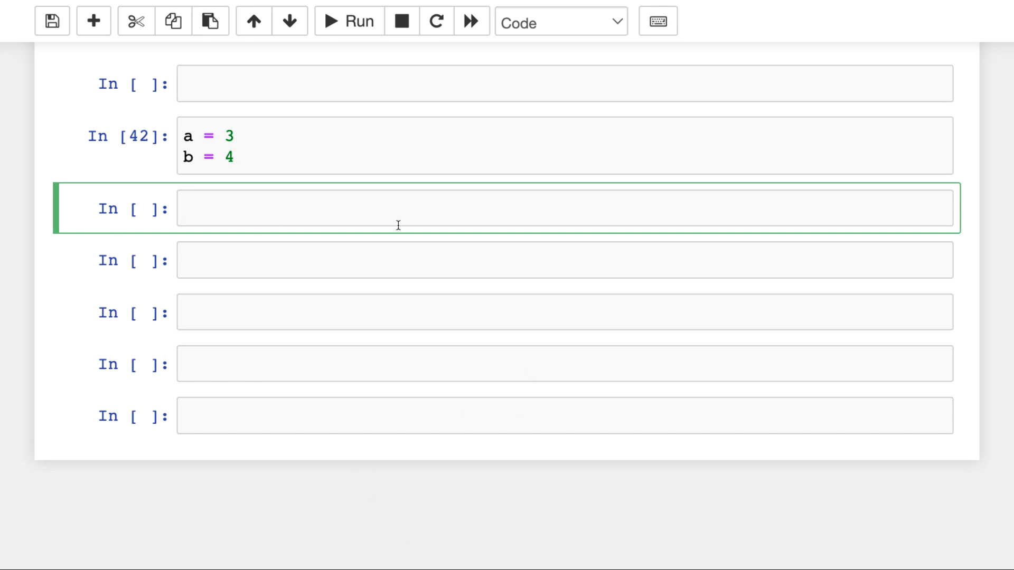
# Add comparison cells a > b (False), a < b (True) and a == b (False).
pyautogui.write('a >')
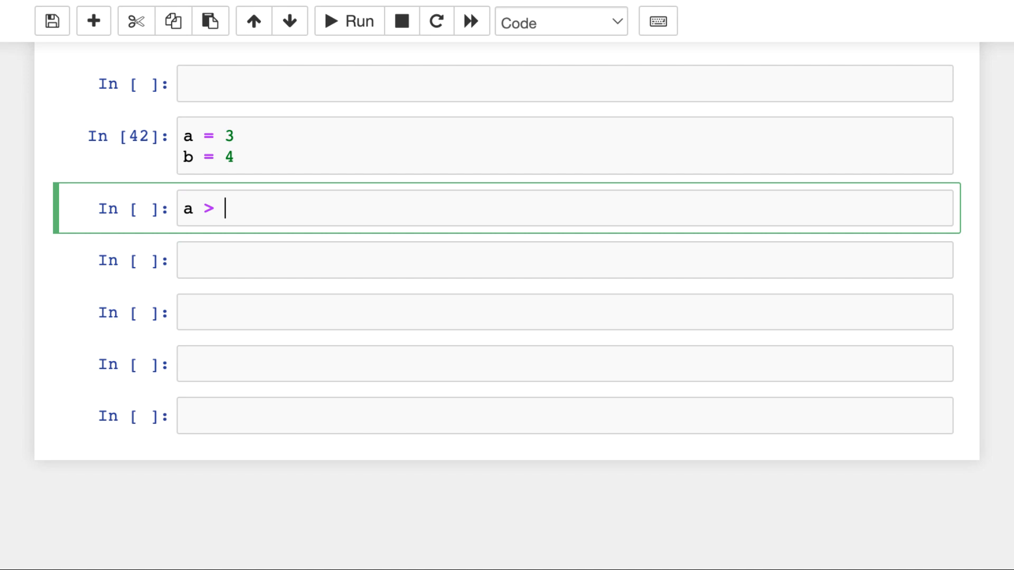
pyautogui.write('b')
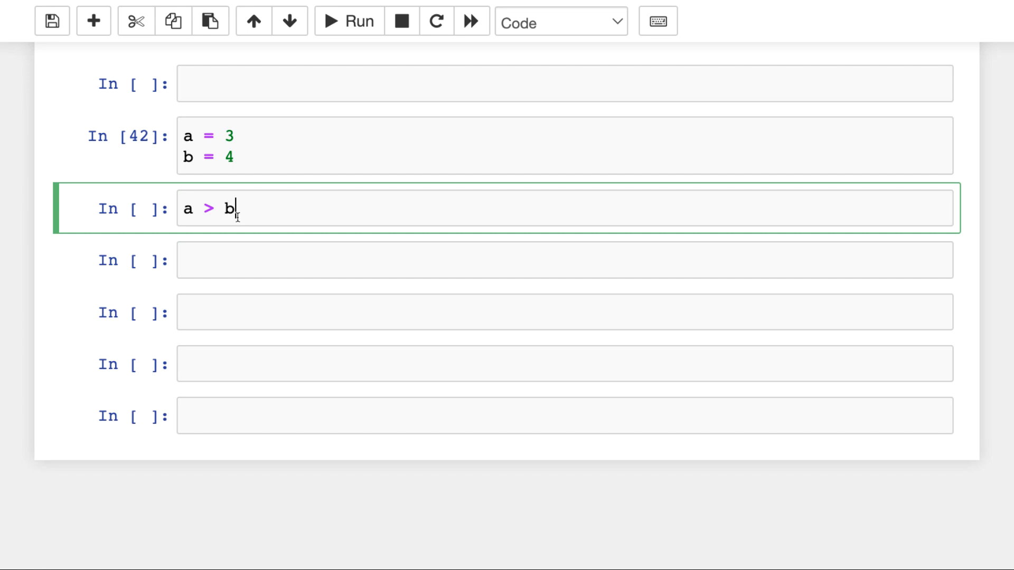
pyautogui.moveTo(302, 219)
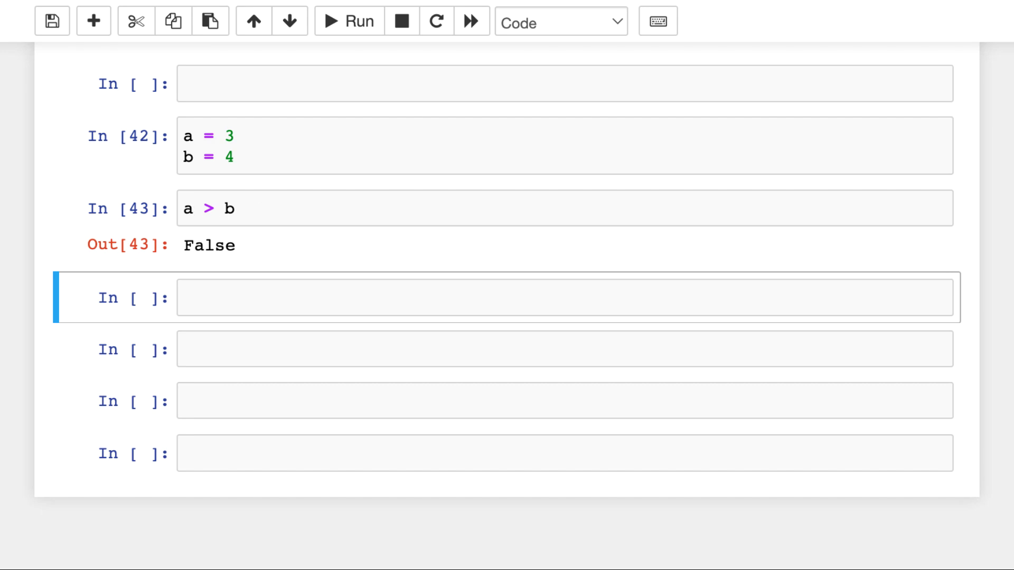
pyautogui.moveTo(209, 209)
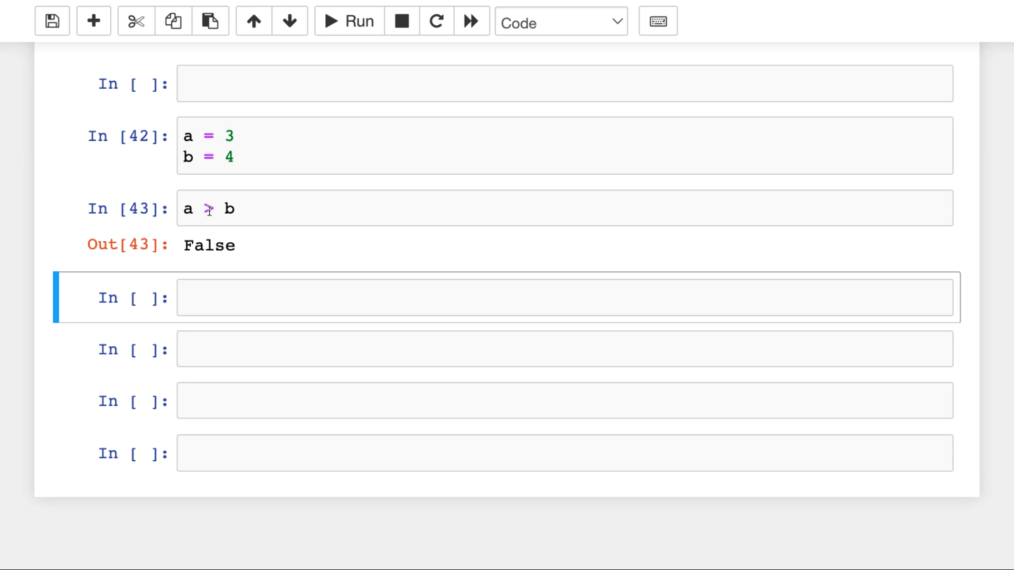
pyautogui.click(258, 209)
pyautogui.write('a')
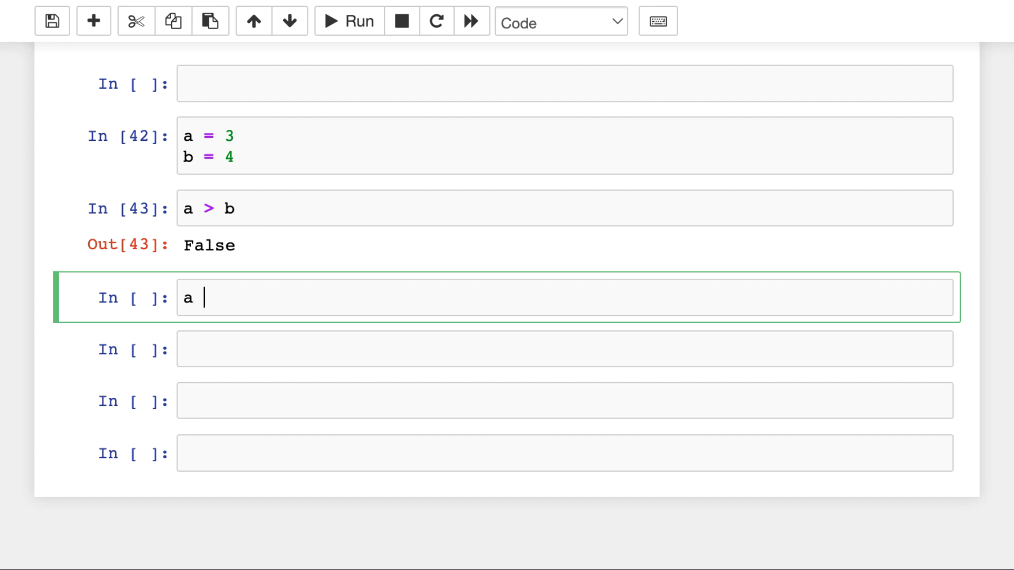
pyautogui.write('< b')
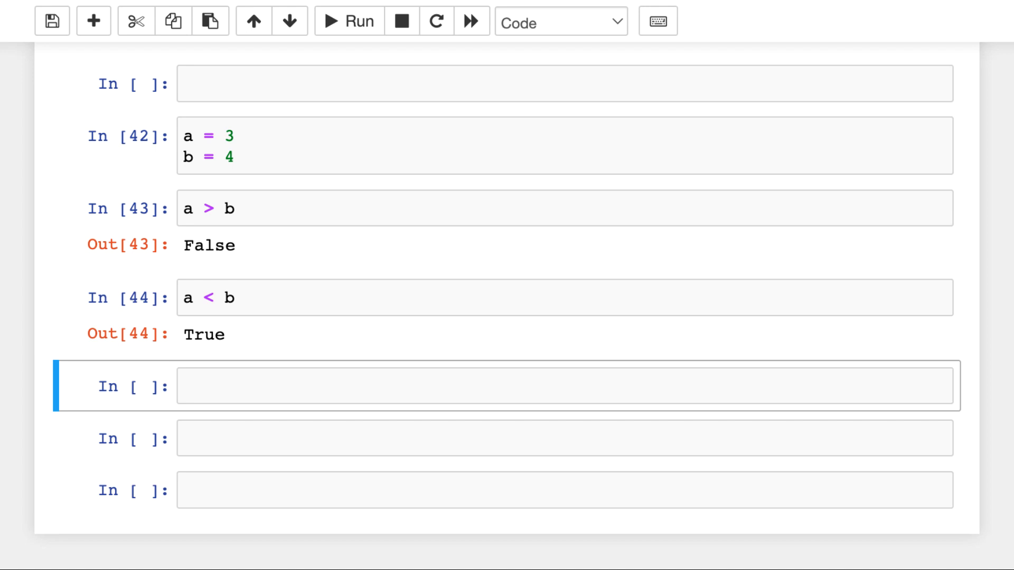
pyautogui.write('a')
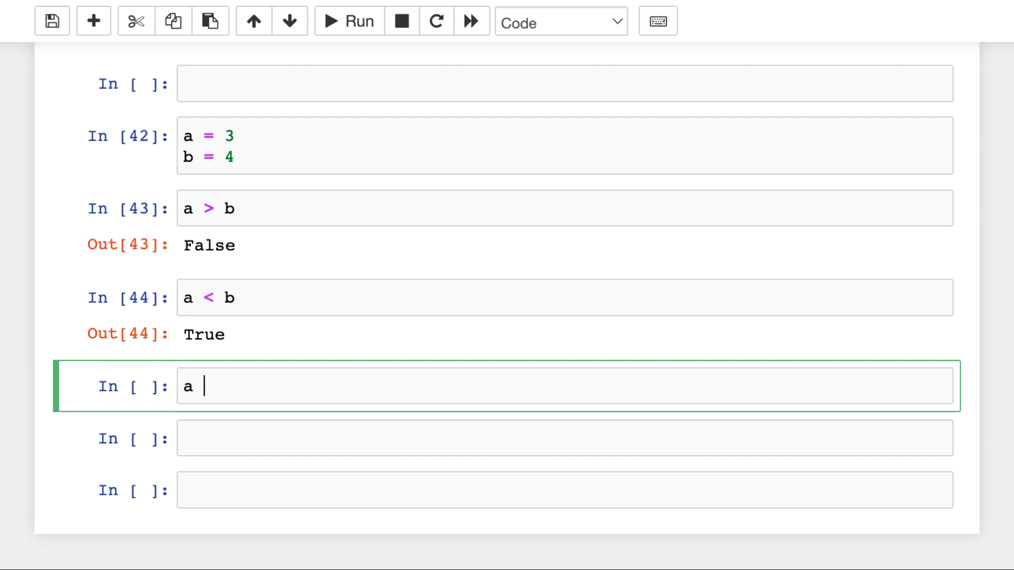
pyautogui.write('== b')
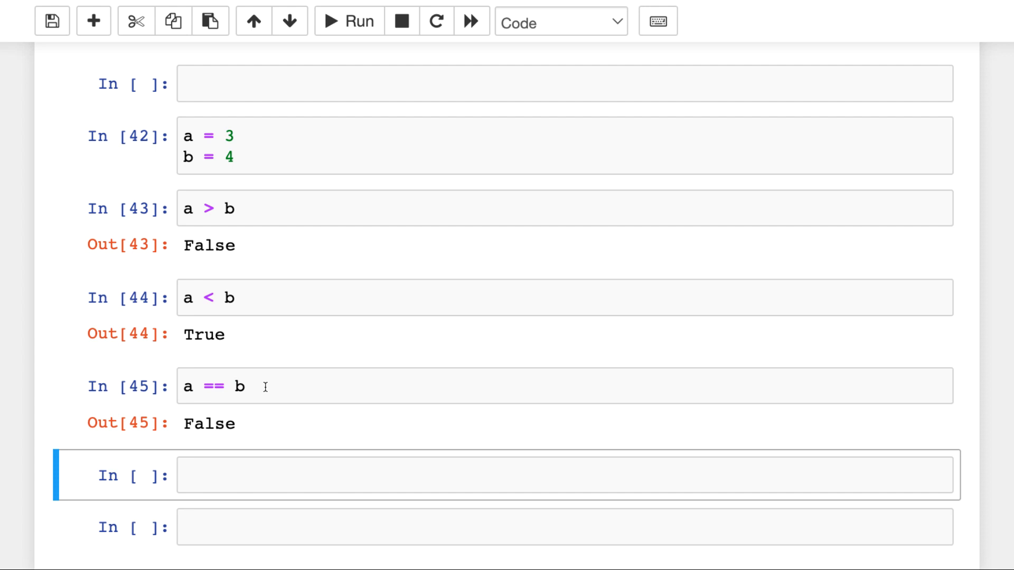
pyautogui.moveTo(186, 135)
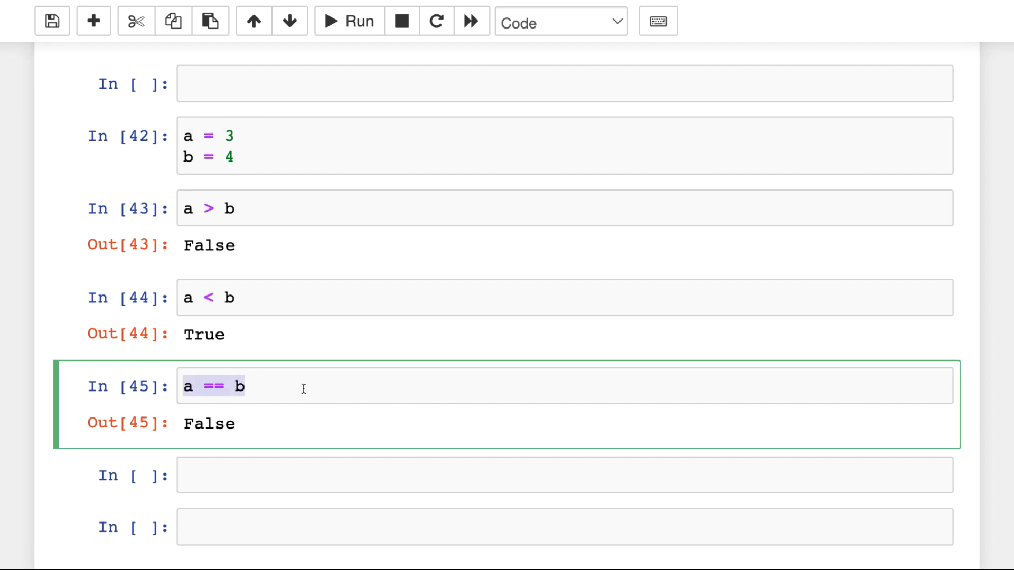
# Briefly assign a = b, then rerun a = 3, b = 4 and a == b for False.
pyautogui.click(246, 387)
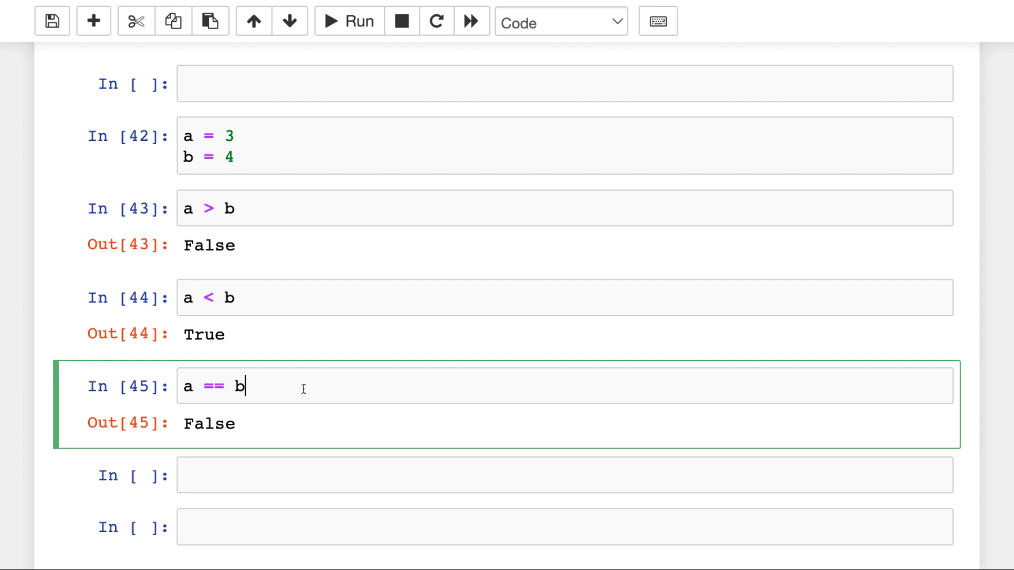
pyautogui.scroll(-3)
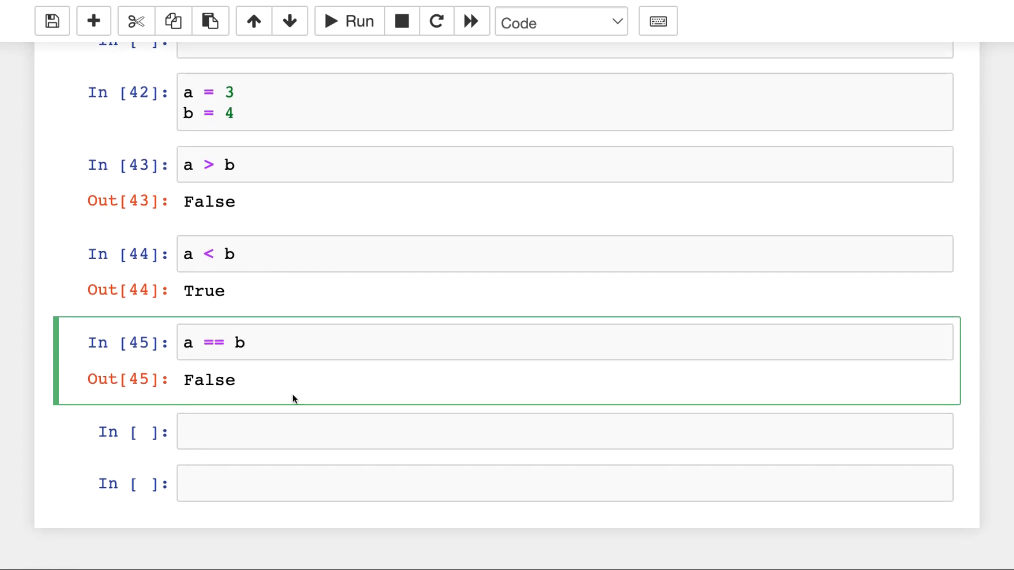
pyautogui.write('a')
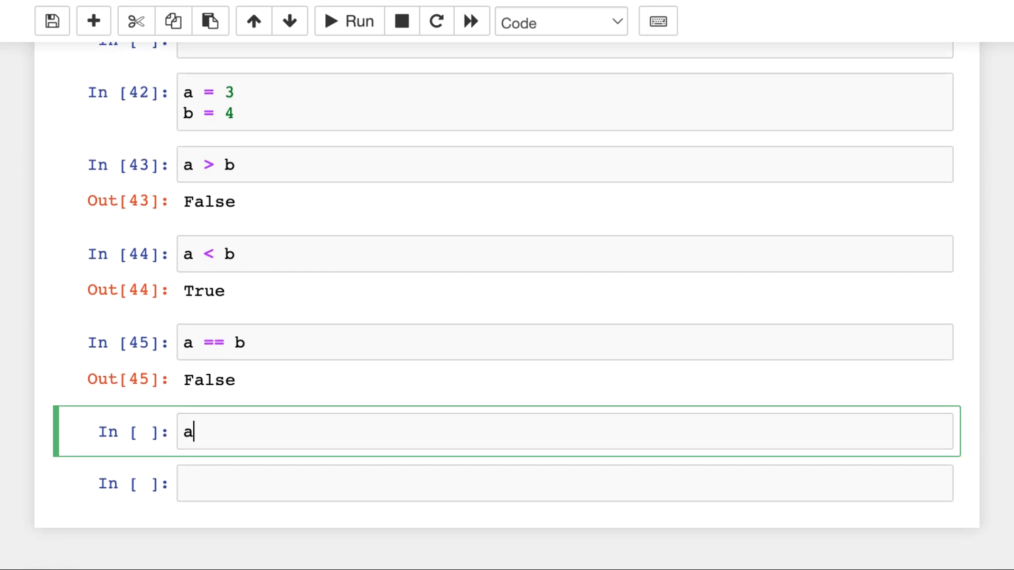
pyautogui.write('= b')
pyautogui.click(565, 484)
pyautogui.write('b')
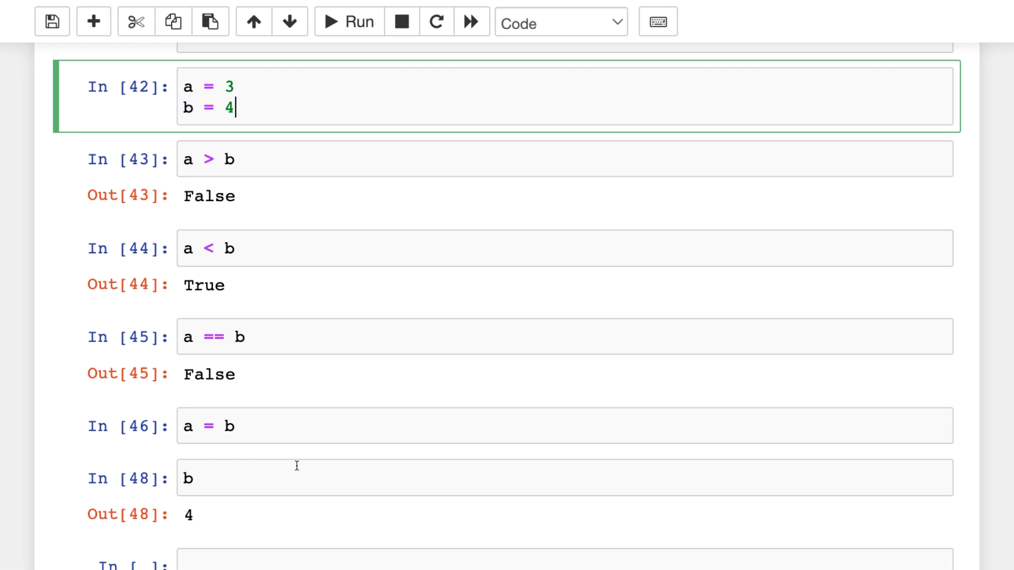
pyautogui.click(136, 22)
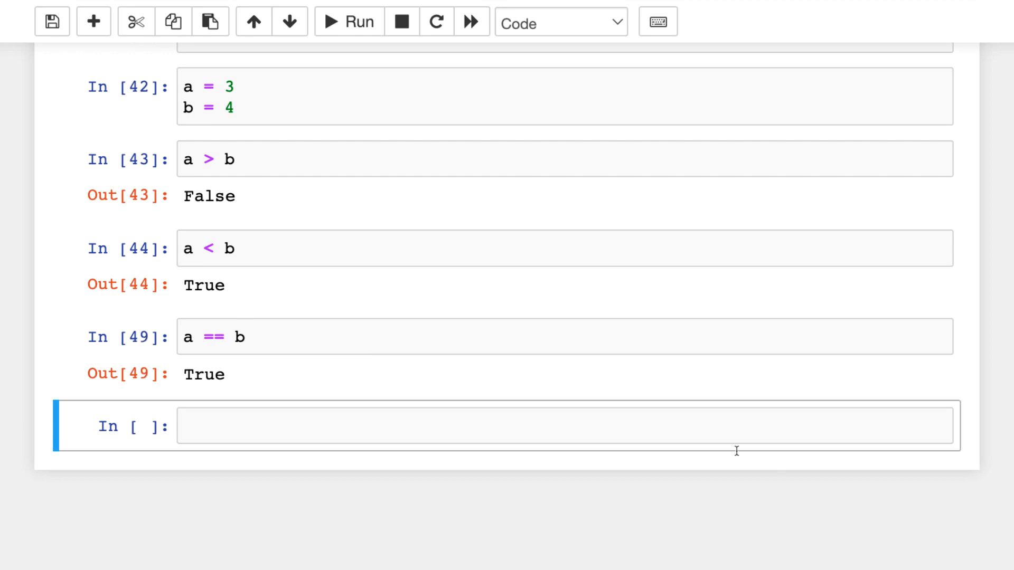
pyautogui.click(253, 105)
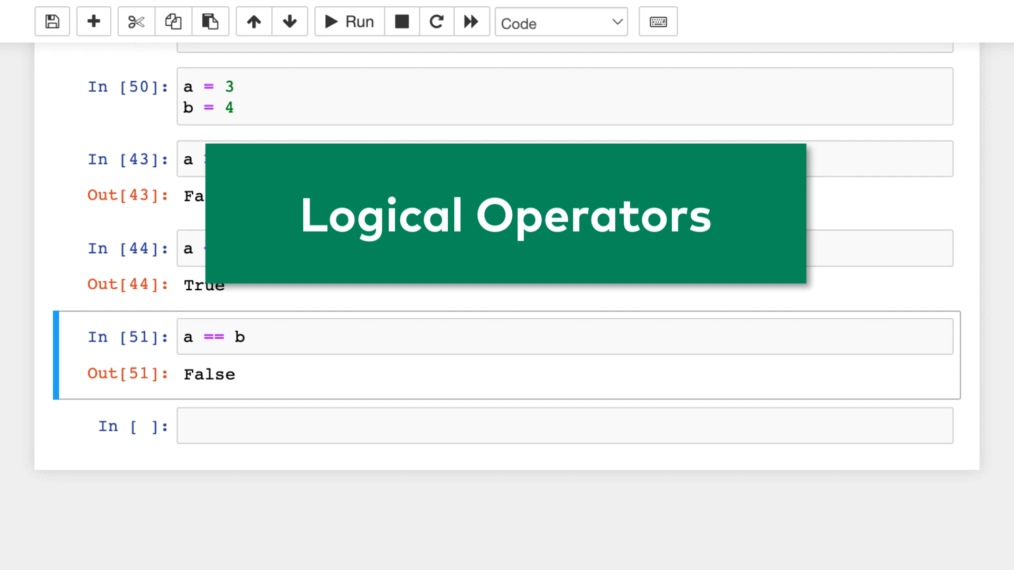
# Define c = True and d = False in a new cell, then enter c and d below.
pyautogui.click(92, 21)
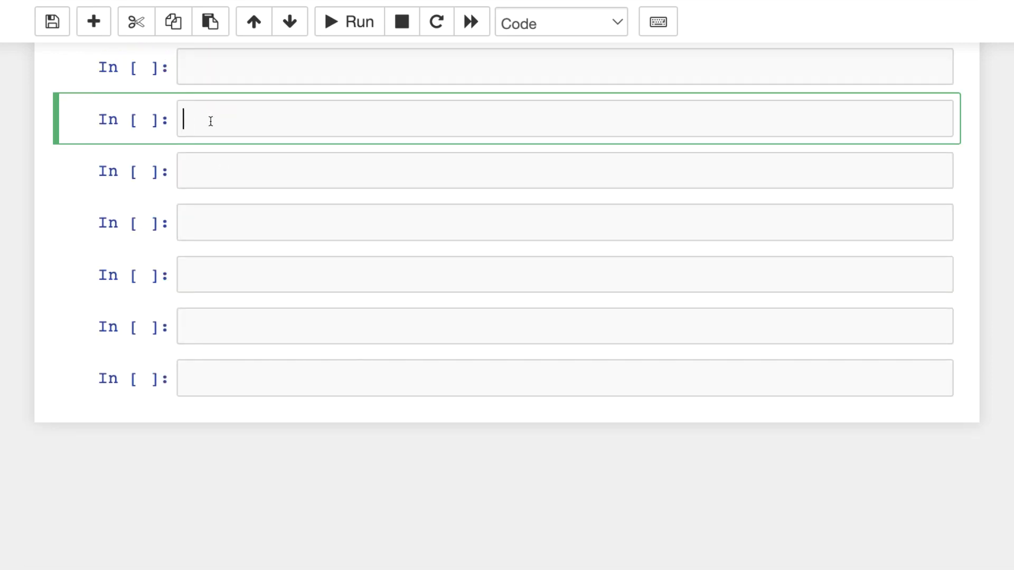
pyautogui.write('c = True')
pyautogui.write('d')
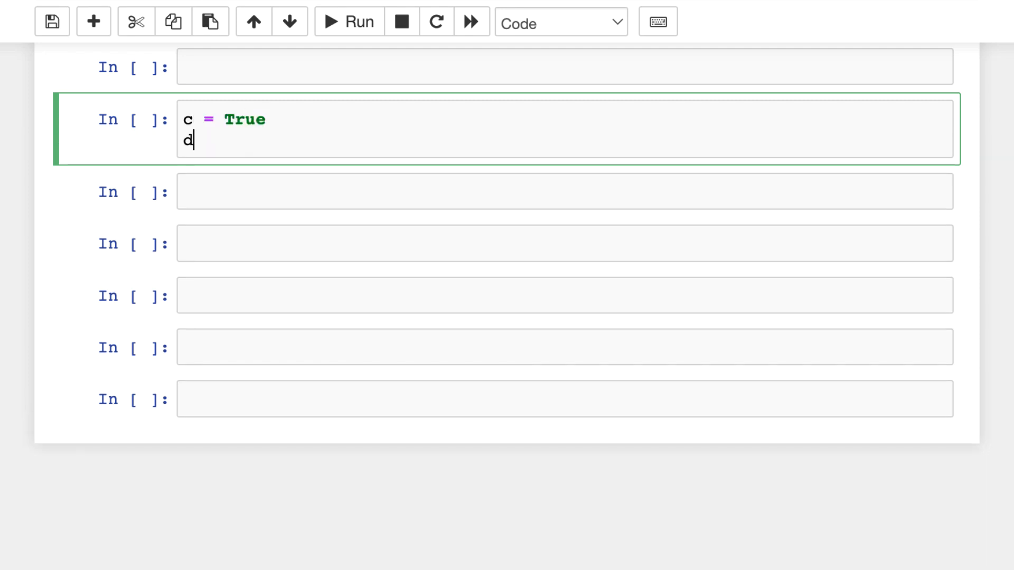
pyautogui.write('= F')
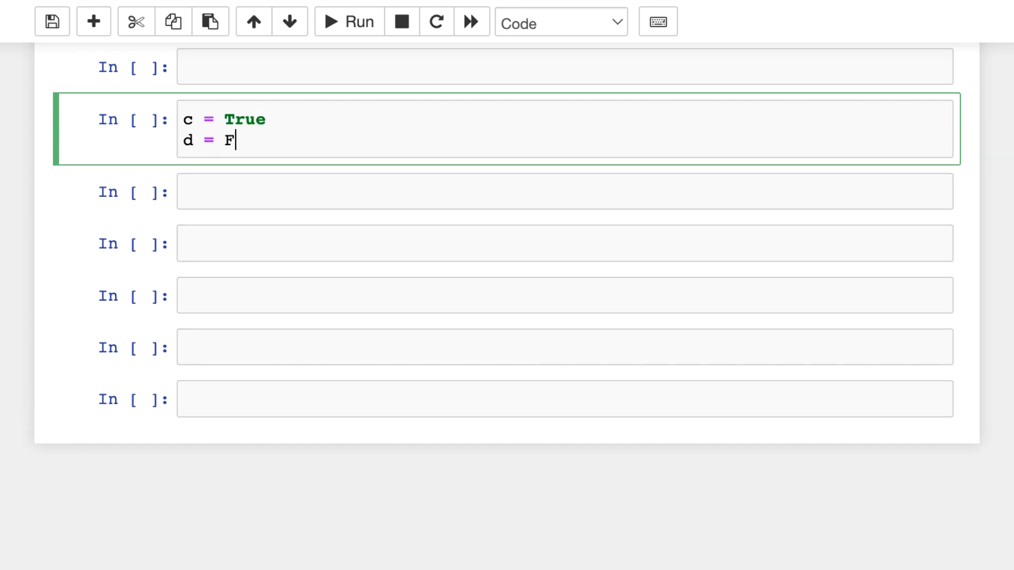
pyautogui.write('alse')
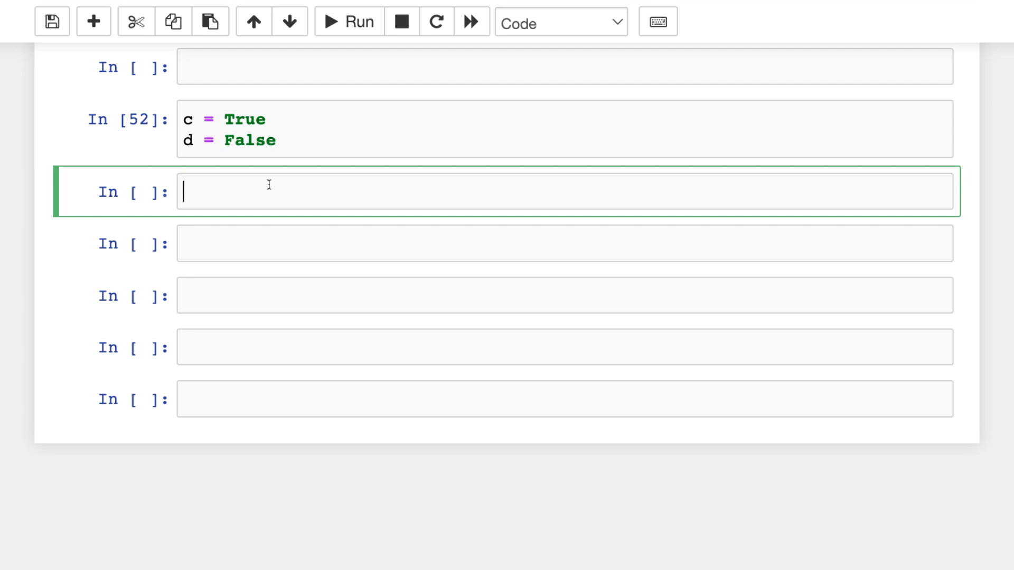
pyautogui.write('c a')
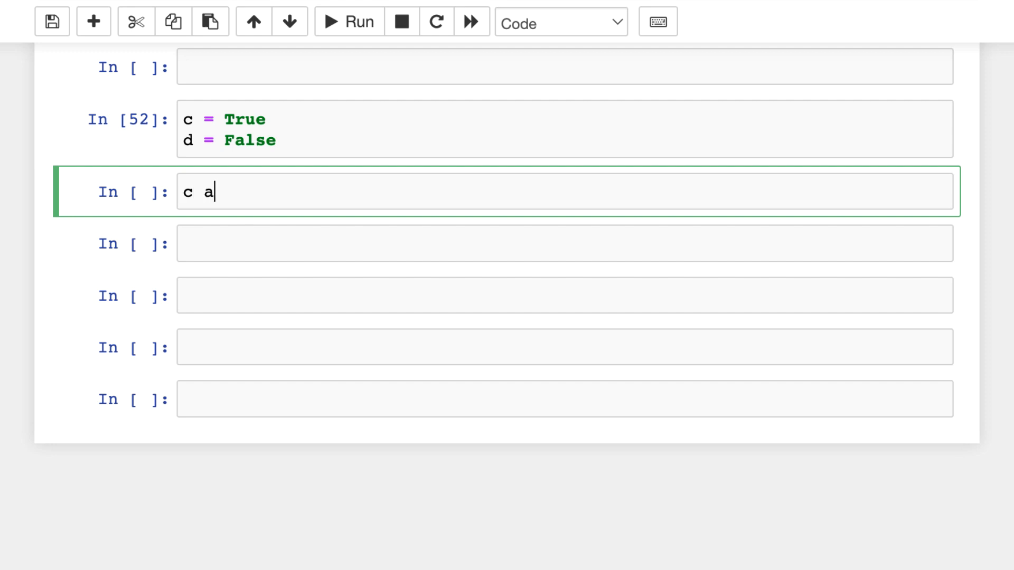
pyautogui.write('nd d')
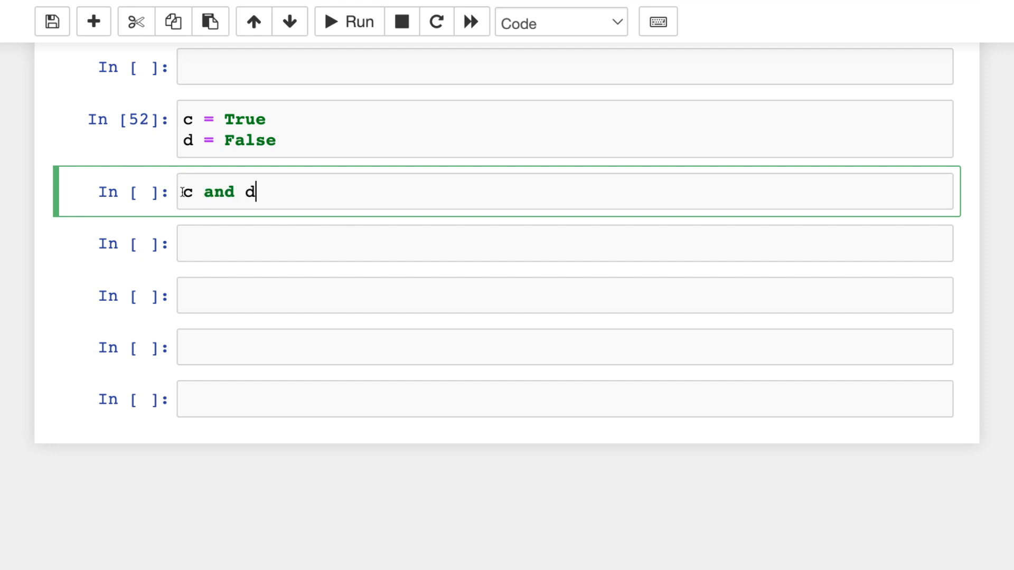
pyautogui.moveTo(294, 196)
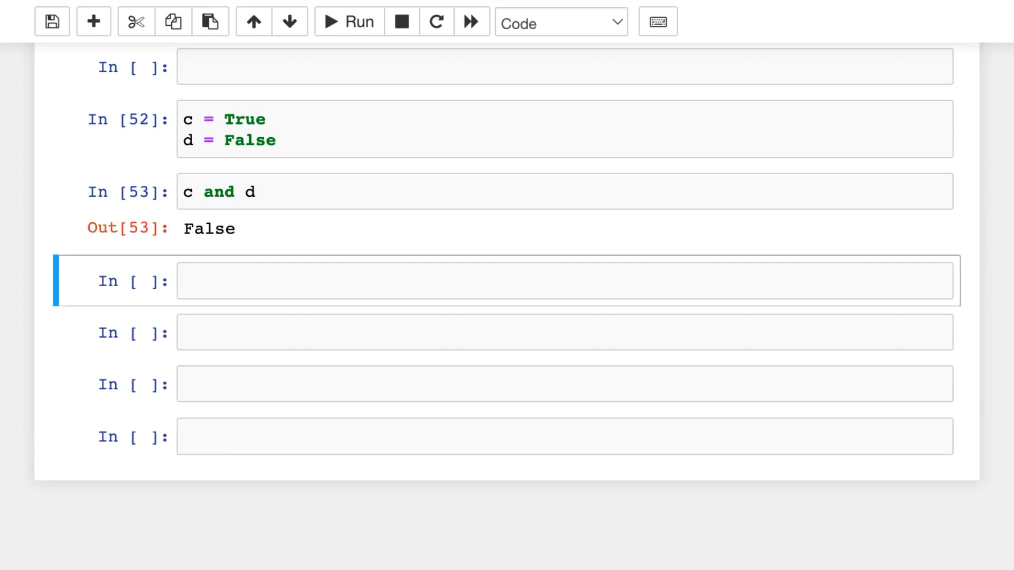
pyautogui.doubleClick(216, 191)
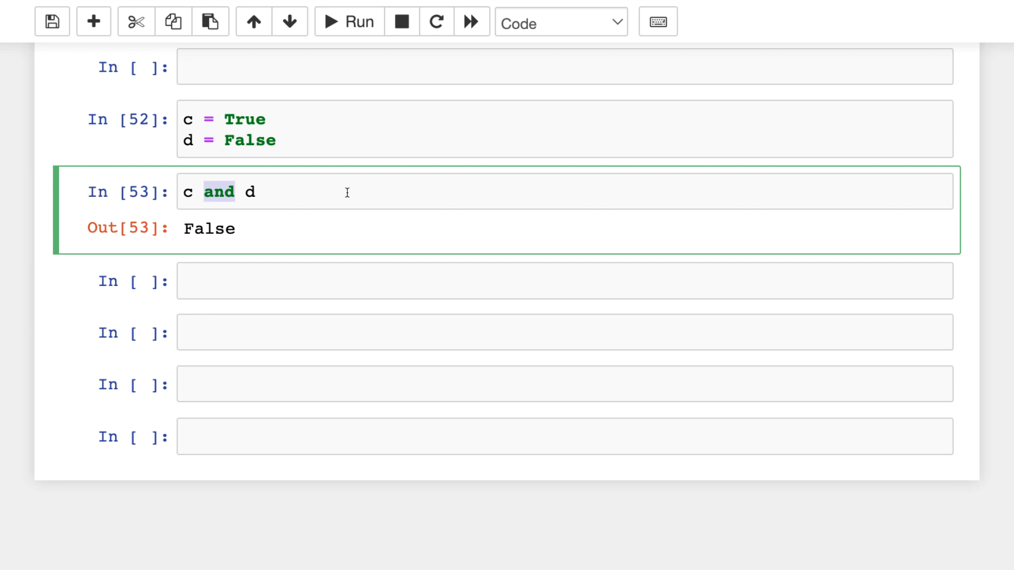
pyautogui.moveTo(222, 139)
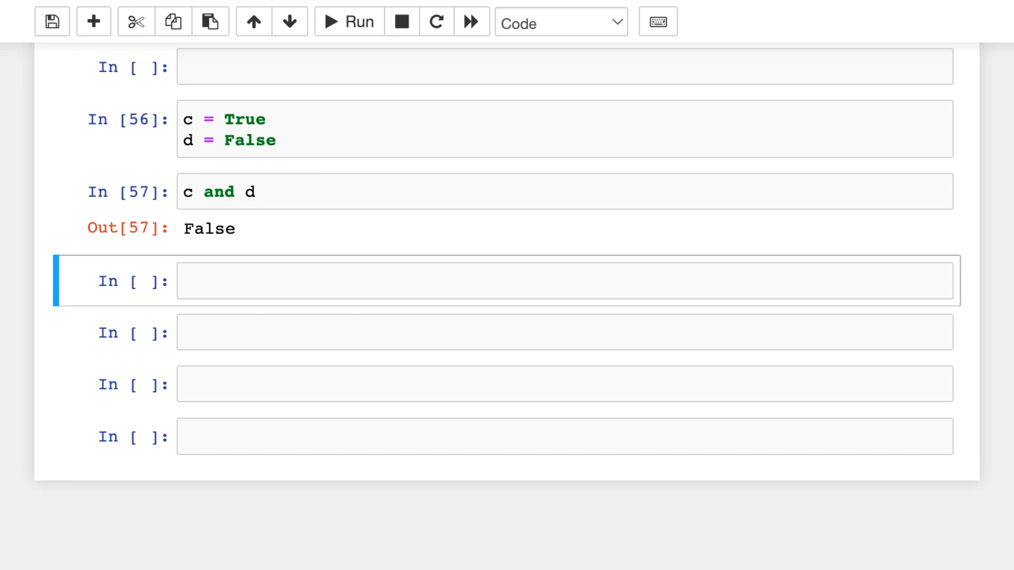
pyautogui.write('False')
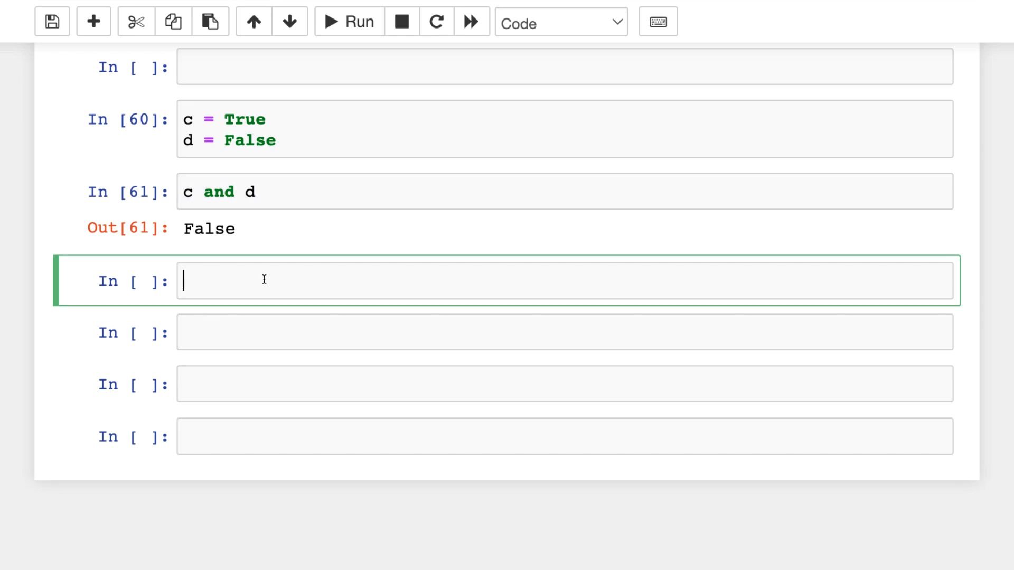
# Add c or d, test it with c set to False, then restore c = True.
pyautogui.write('c or d')
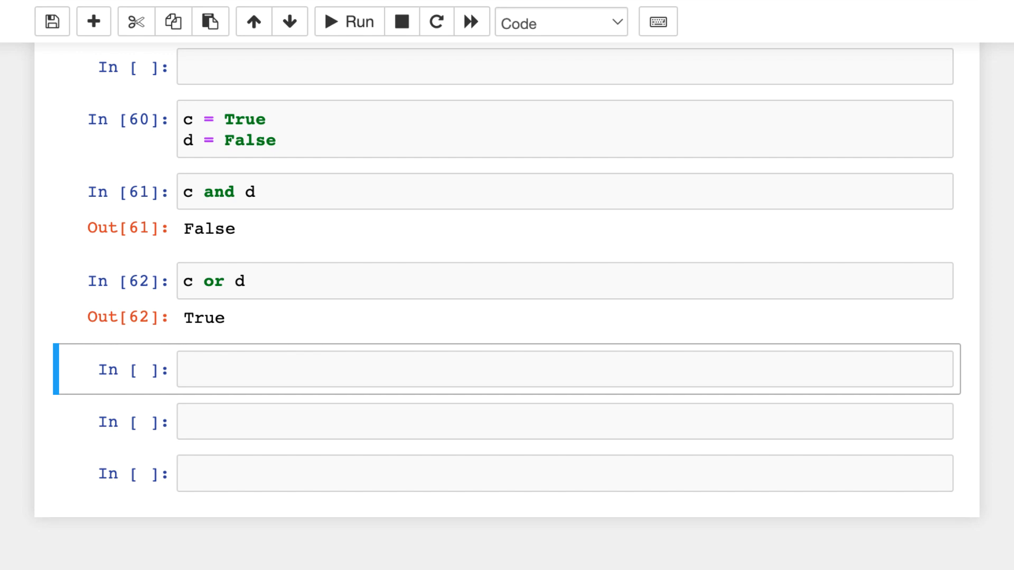
pyautogui.click(241, 282)
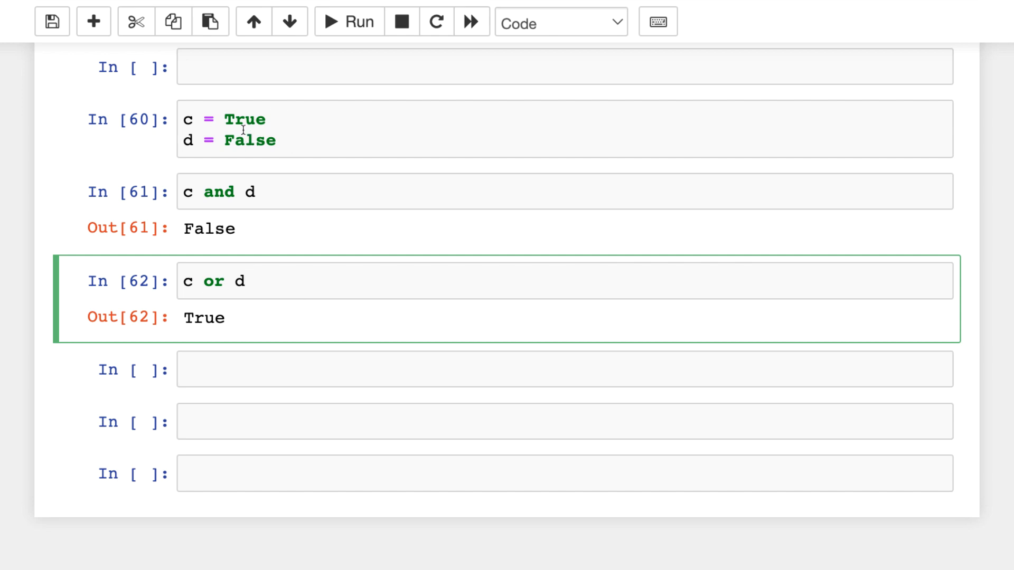
pyautogui.write('Fals')
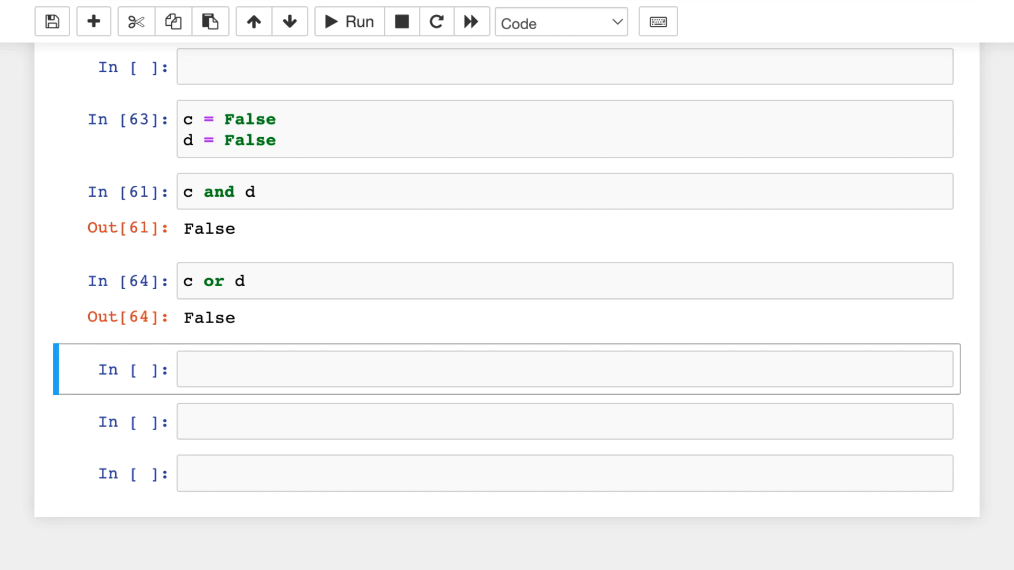
pyautogui.write('True')
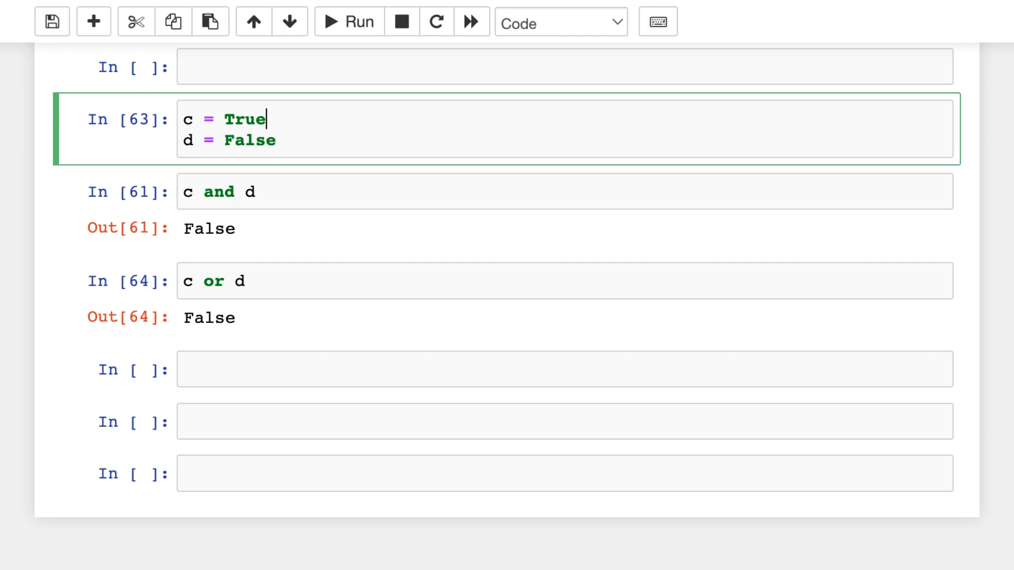
pyautogui.write('T')
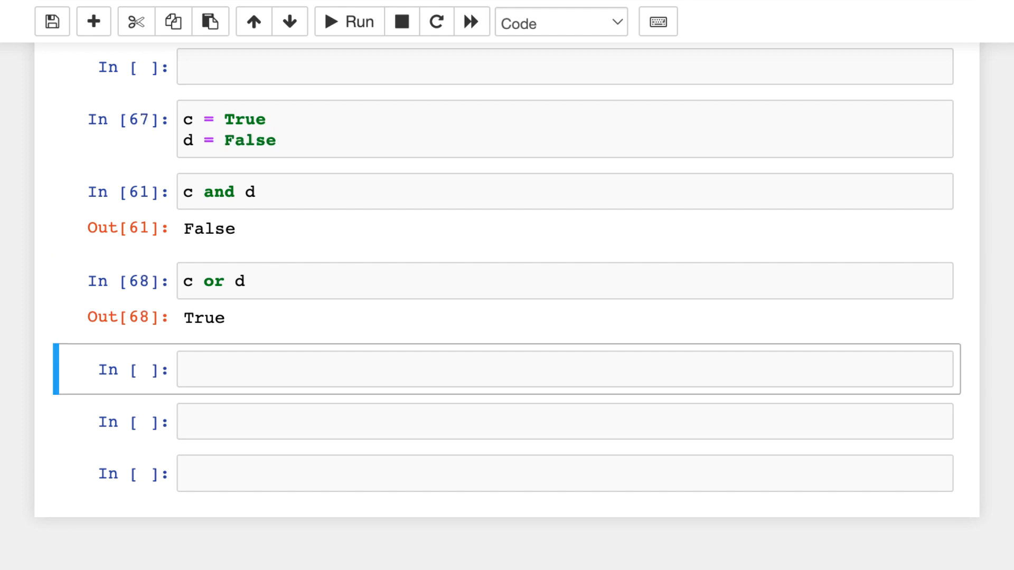
pyautogui.moveTo(374, 362)
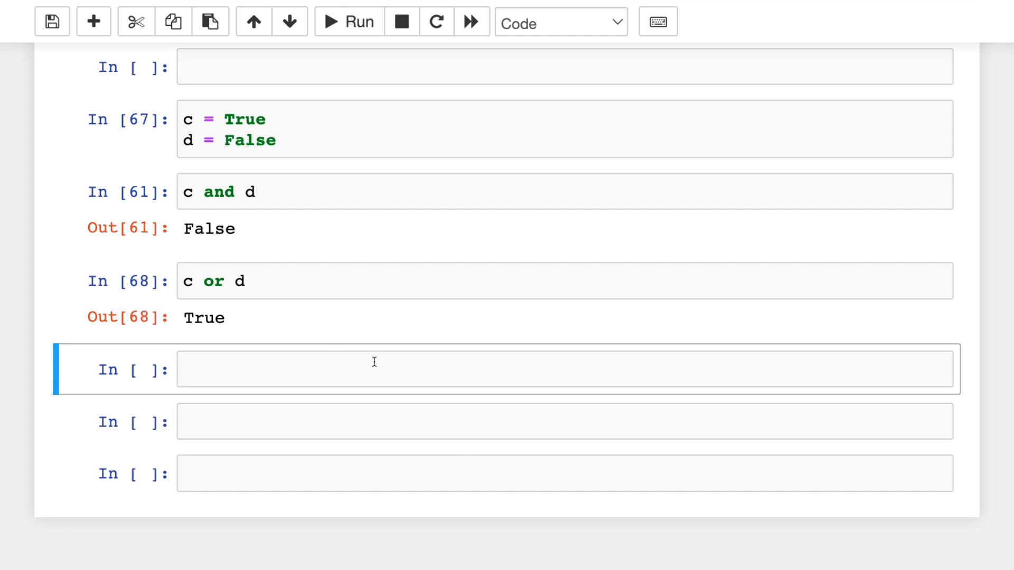
# Enter not c in the empty cell below c or d.
pyautogui.click(374, 363)
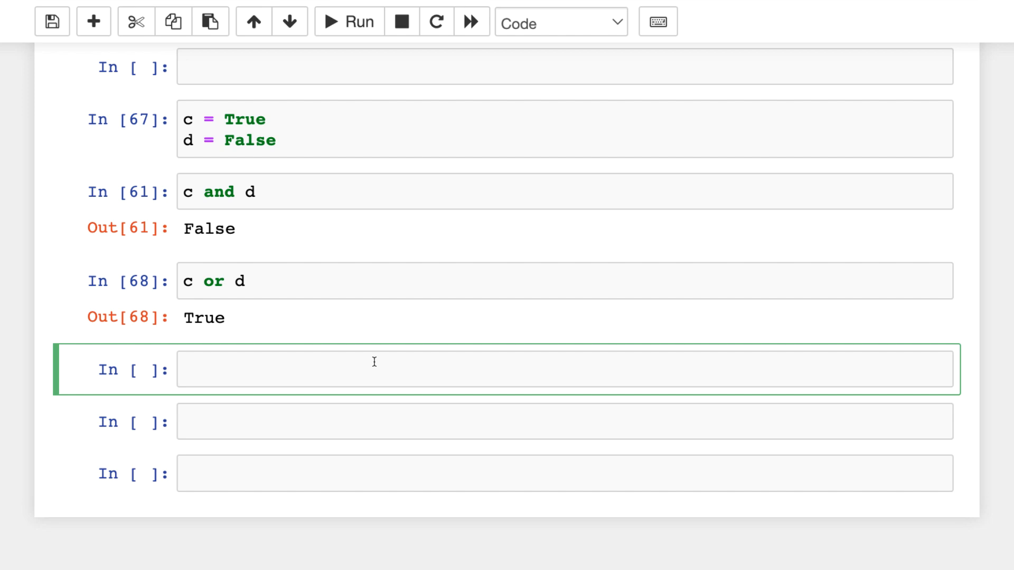
pyautogui.write('not c')
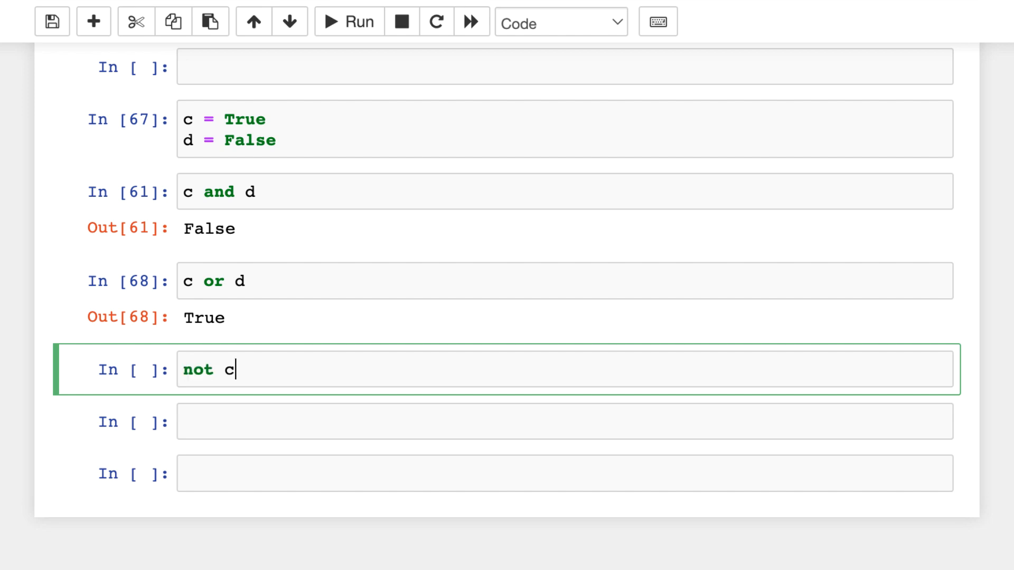